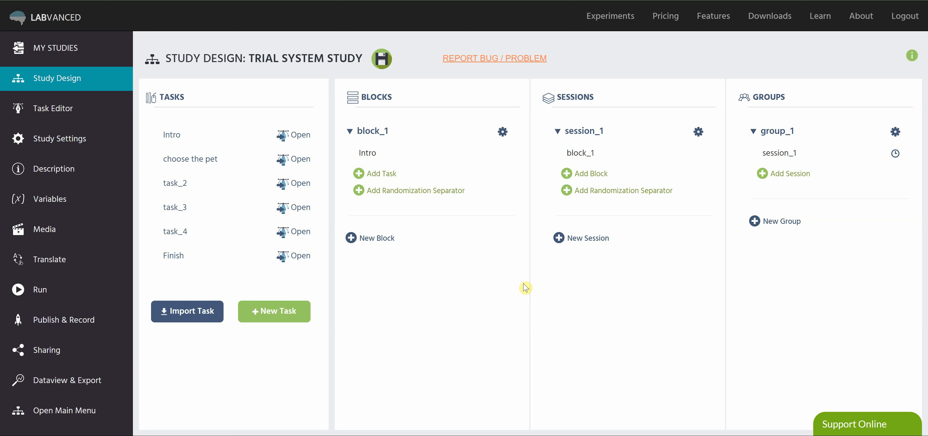
{"action": "mouse_move", "coordinate": [360, 258]}
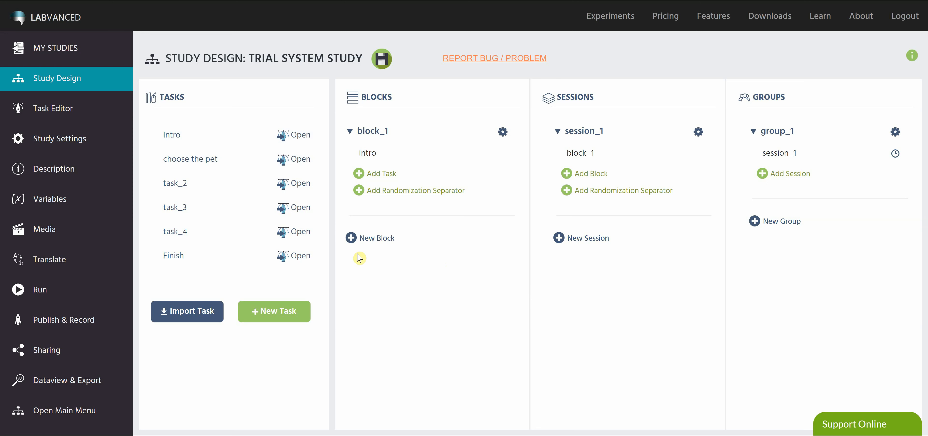
{"action": "mouse_move", "coordinate": [229, 171]}
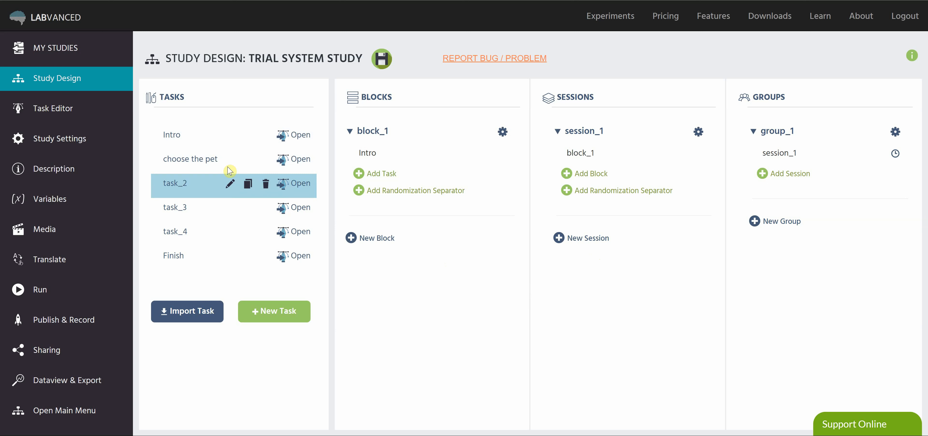
Add the Intro task as the first entry in block_1.
{"action": "left_click", "coordinate": [372, 131]}
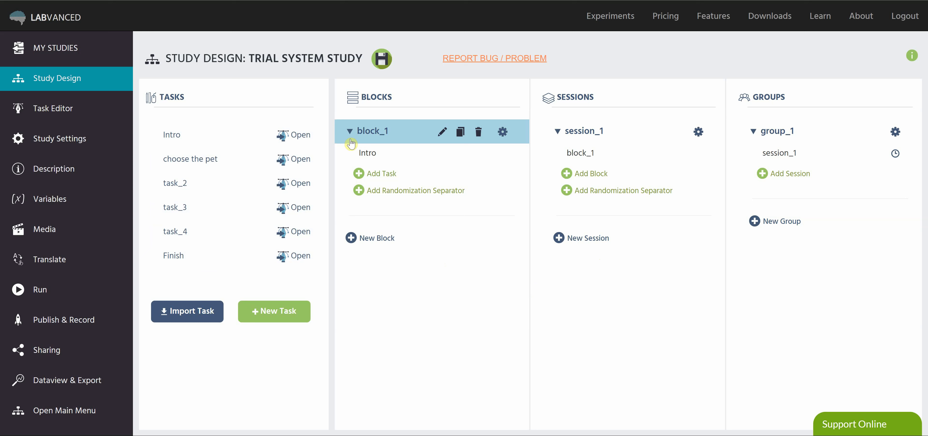
{"action": "left_click", "coordinate": [603, 153]}
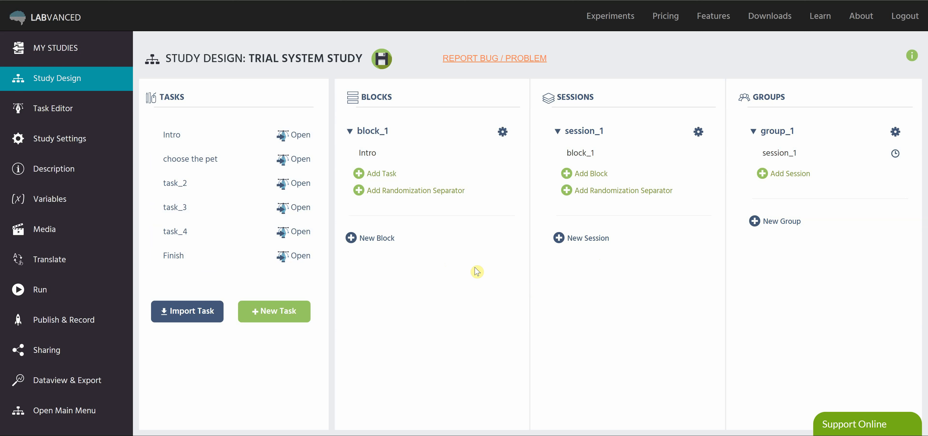
{"action": "mouse_move", "coordinate": [449, 264]}
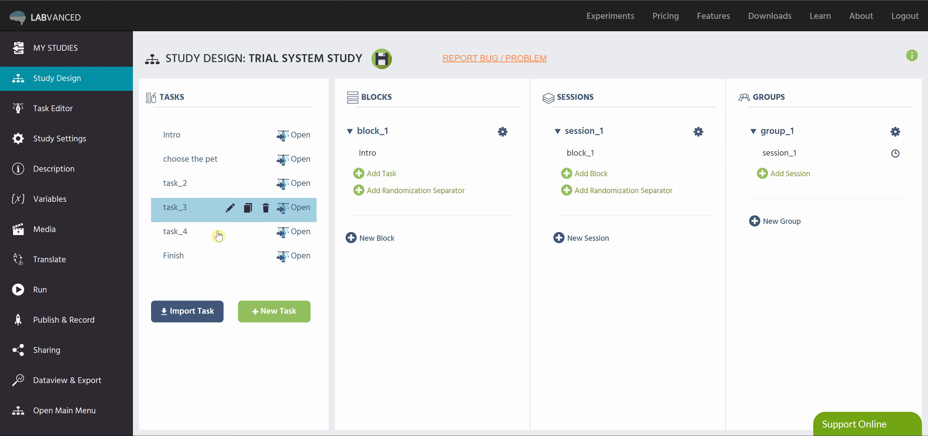
{"action": "mouse_move", "coordinate": [474, 246]}
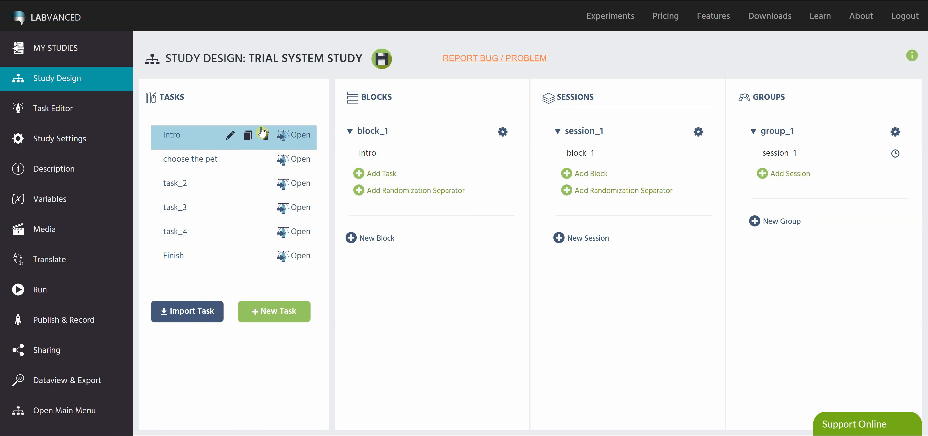
{"action": "left_click", "coordinate": [191, 158]}
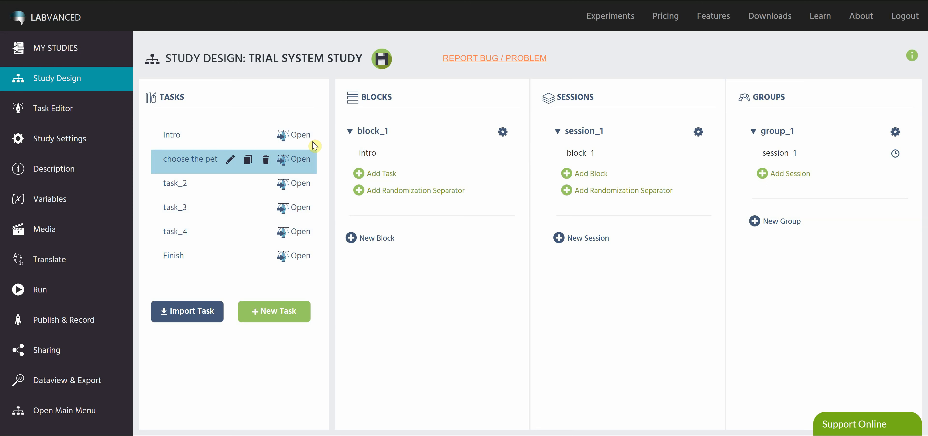
{"action": "mouse_move", "coordinate": [187, 223]}
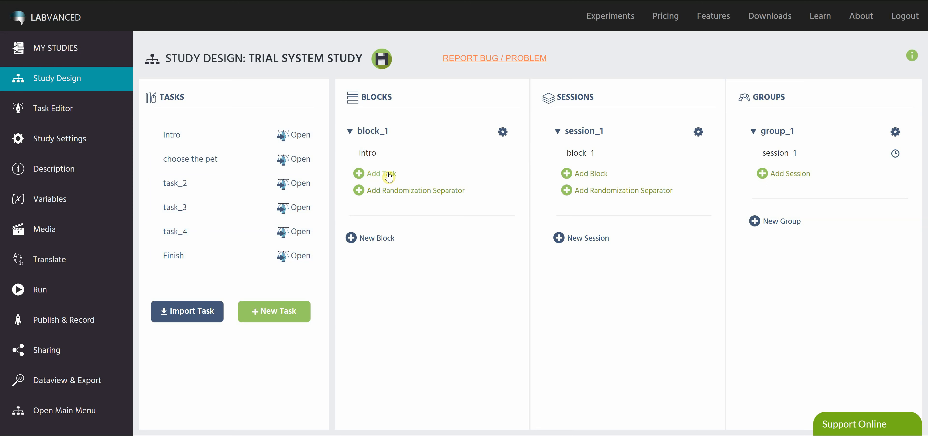
Append choose the pet, task_2, task_3, task_4 and Finish to block_1 in order.
{"action": "left_click", "coordinate": [381, 173]}
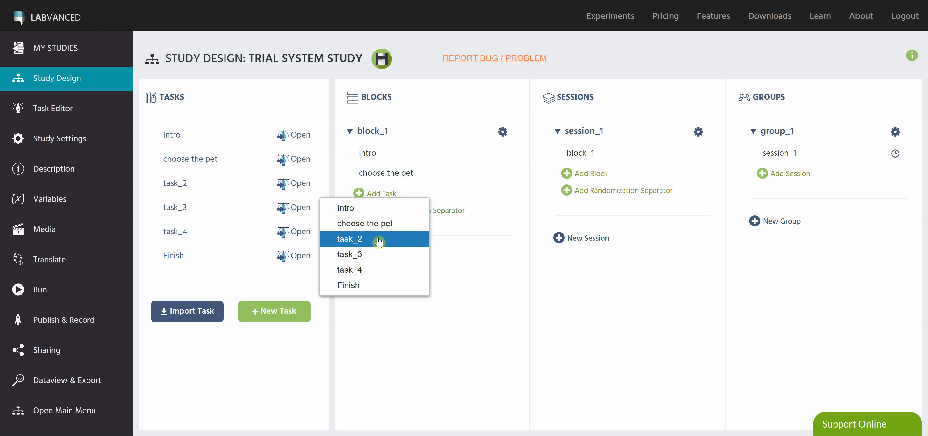
{"action": "left_click", "coordinate": [349, 239]}
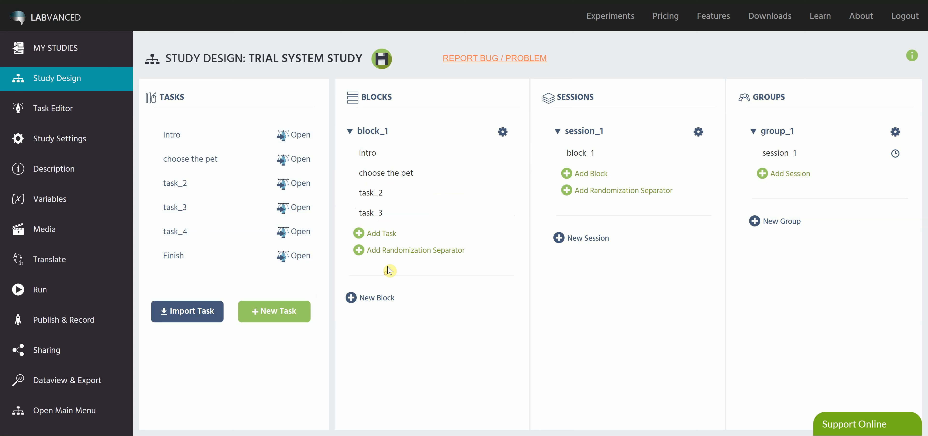
{"action": "left_click", "coordinate": [358, 233]}
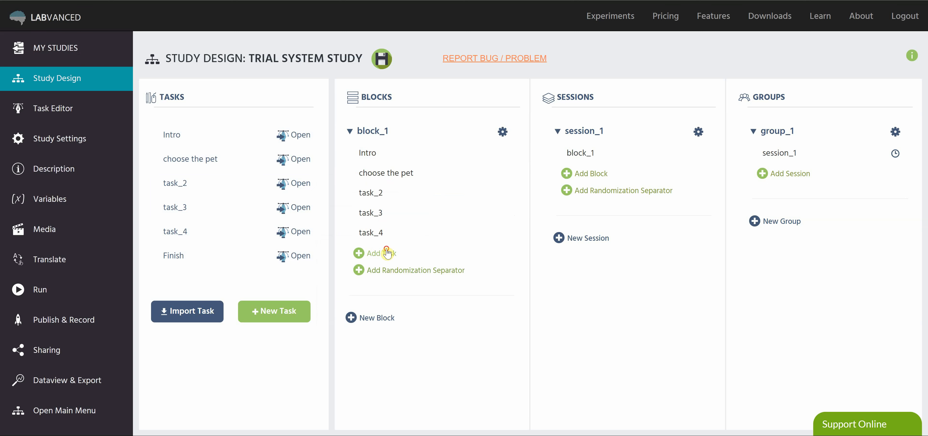
{"action": "left_click", "coordinate": [358, 252]}
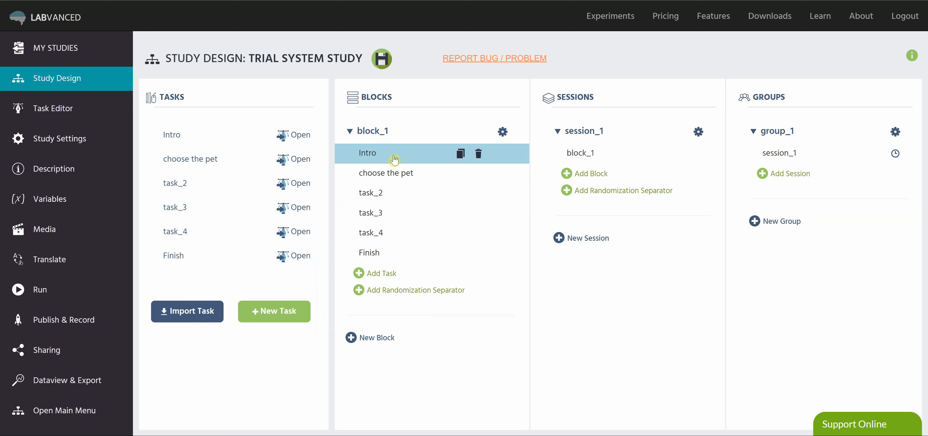
{"action": "mouse_move", "coordinate": [398, 167]}
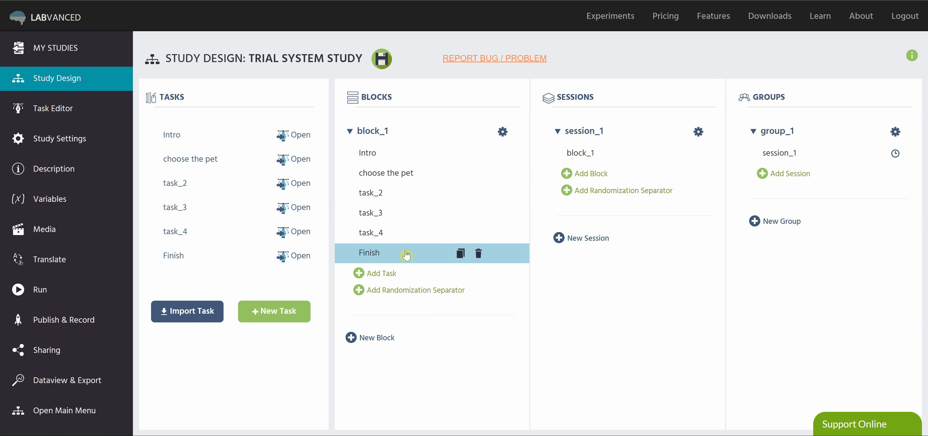
{"action": "mouse_move", "coordinate": [525, 267]}
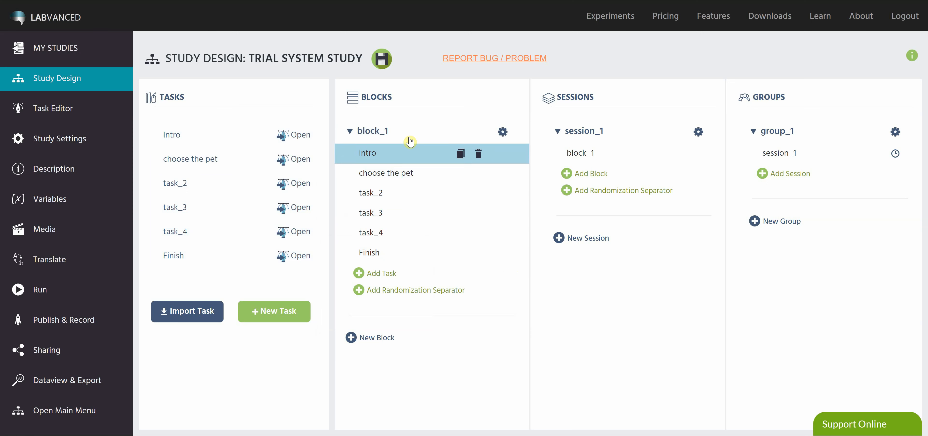
{"action": "mouse_move", "coordinate": [363, 235]}
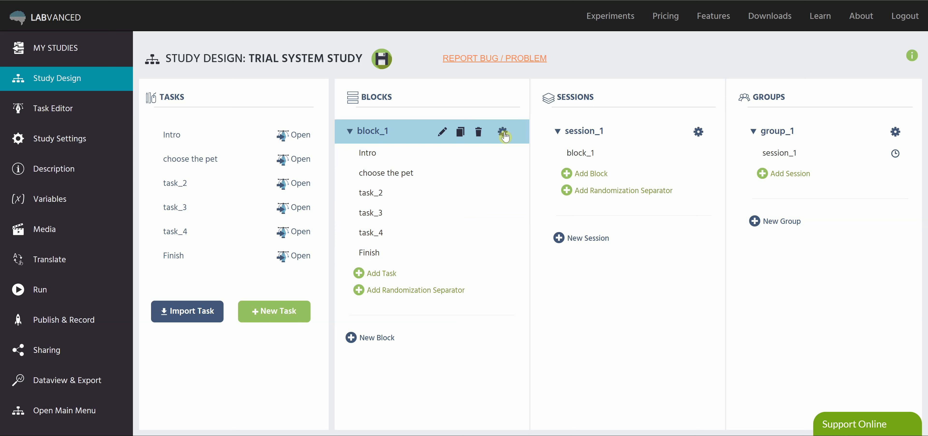
{"action": "left_click", "coordinate": [502, 132]}
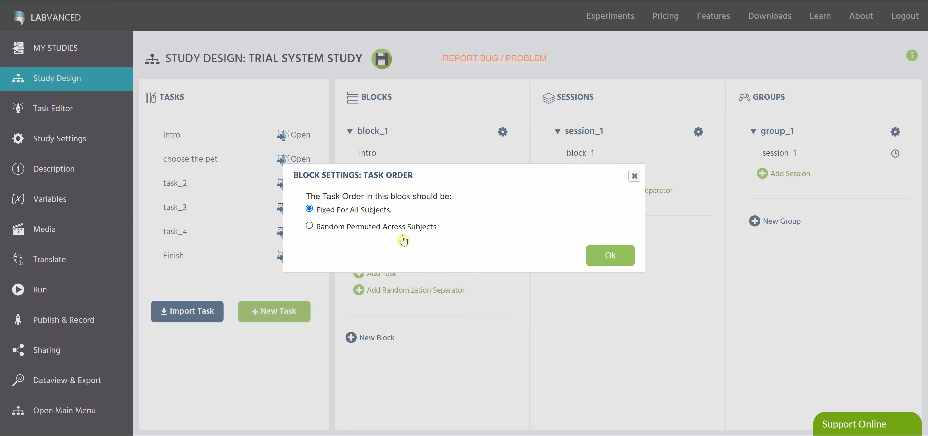
{"action": "mouse_move", "coordinate": [318, 235]}
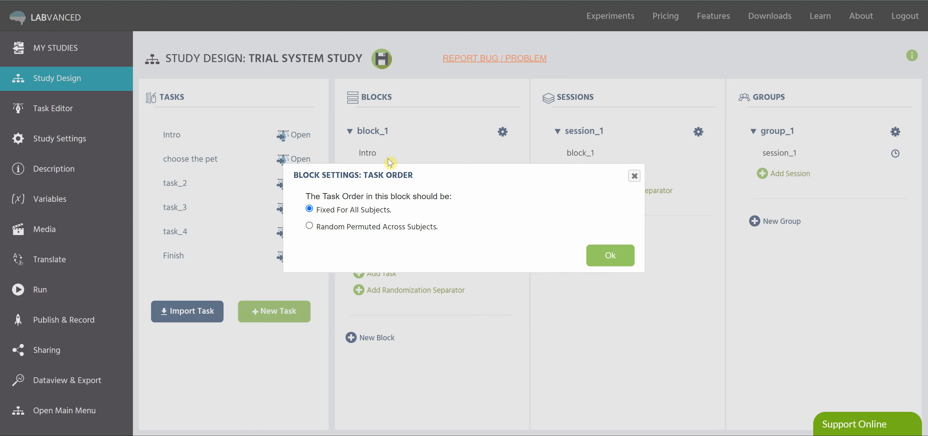
{"action": "mouse_move", "coordinate": [402, 219]}
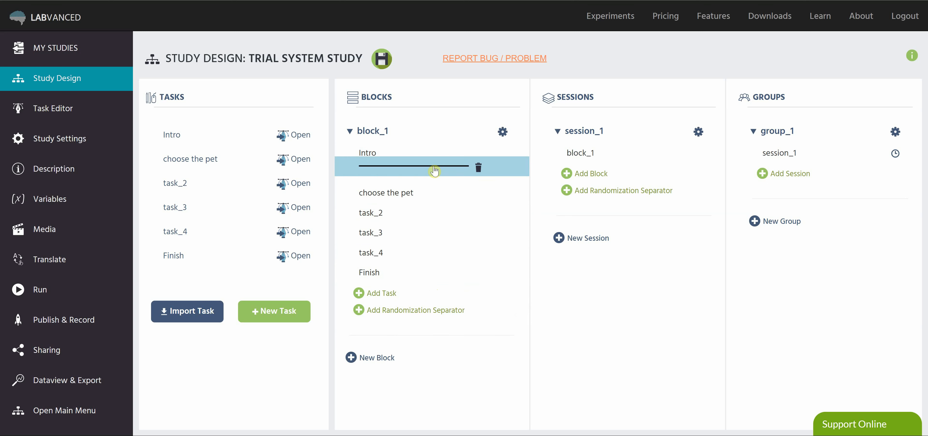
Place a randomization separator directly after Intro in block_1.
{"action": "left_click_drag", "start_coordinate": [434, 167], "coordinate": [423, 270]}
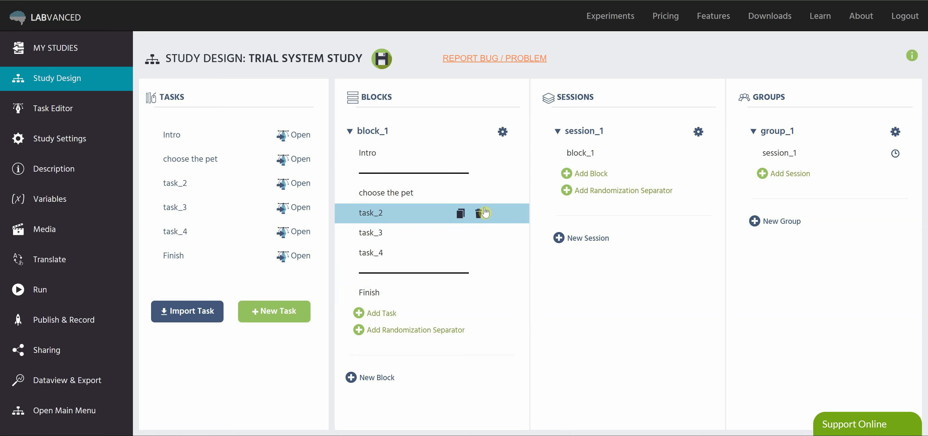
{"action": "mouse_move", "coordinate": [488, 189]}
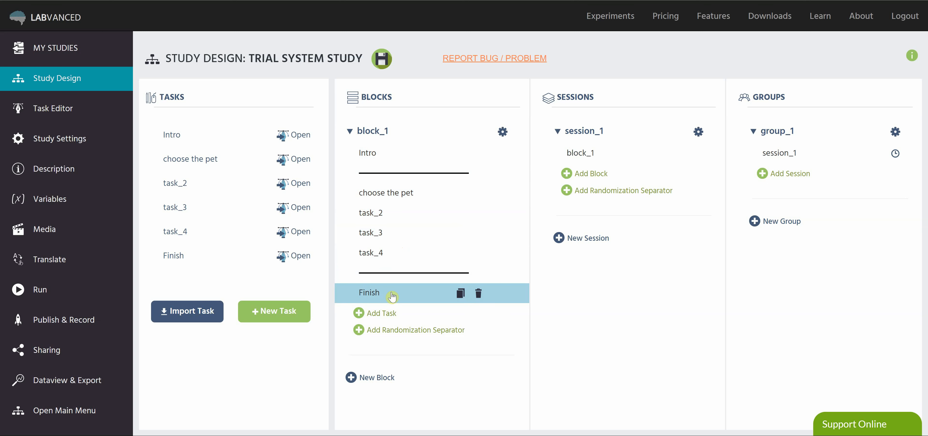
{"action": "mouse_move", "coordinate": [429, 233]}
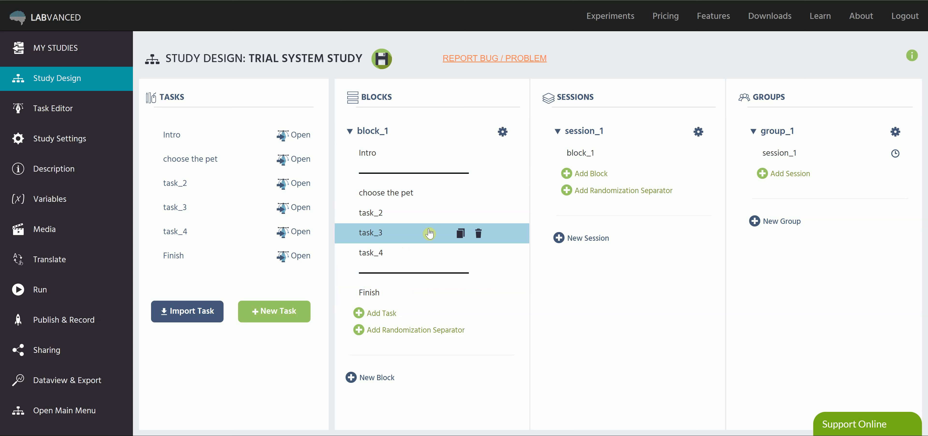
{"action": "mouse_move", "coordinate": [421, 213]}
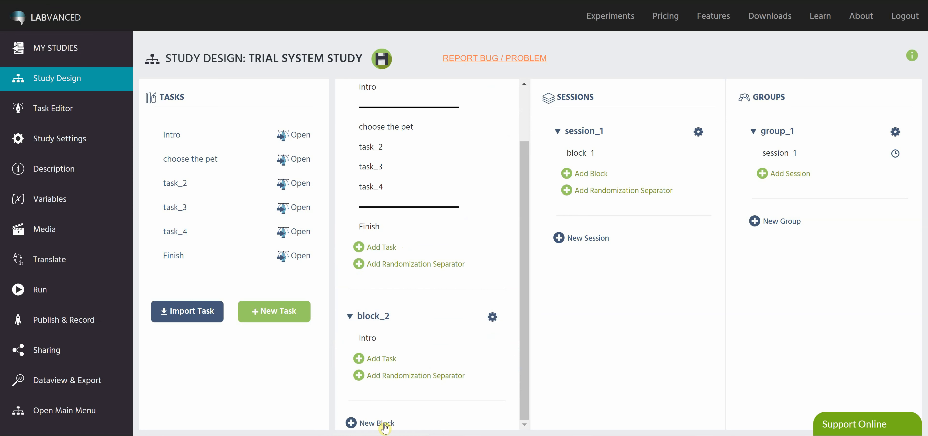
Create block_3 and start assigning it the choose the pet through task_4 tasks.
{"action": "left_click", "coordinate": [351, 423]}
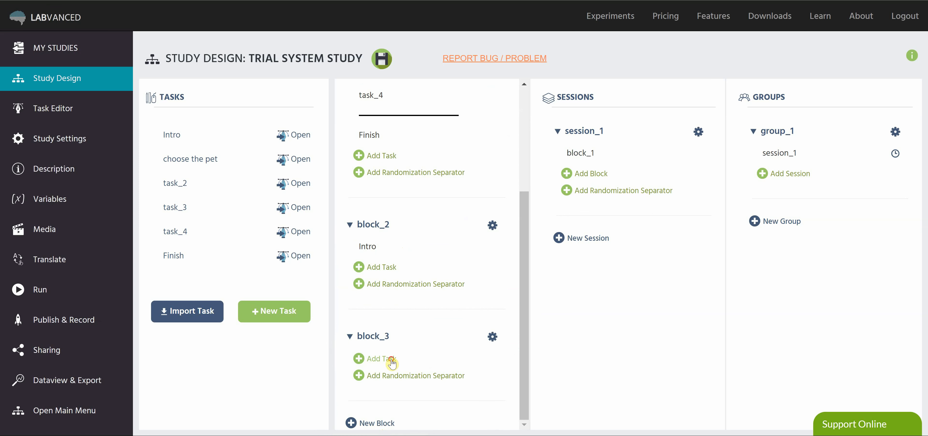
{"action": "left_click", "coordinate": [379, 358]}
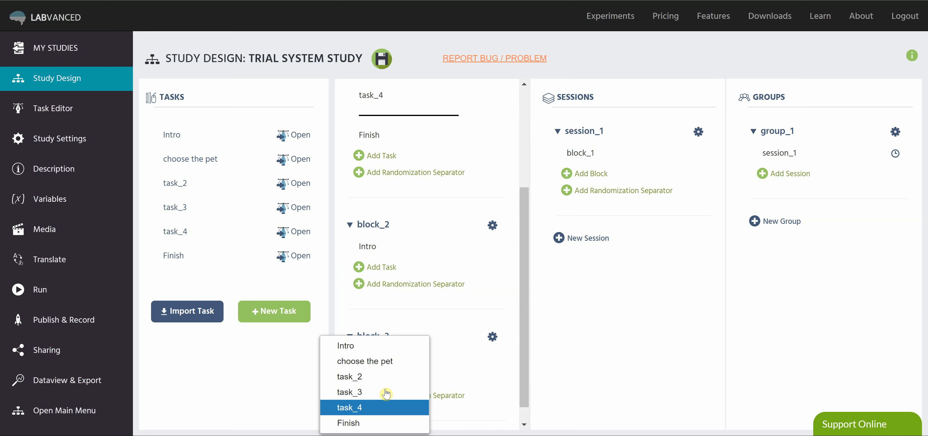
{"action": "mouse_move", "coordinate": [382, 407]}
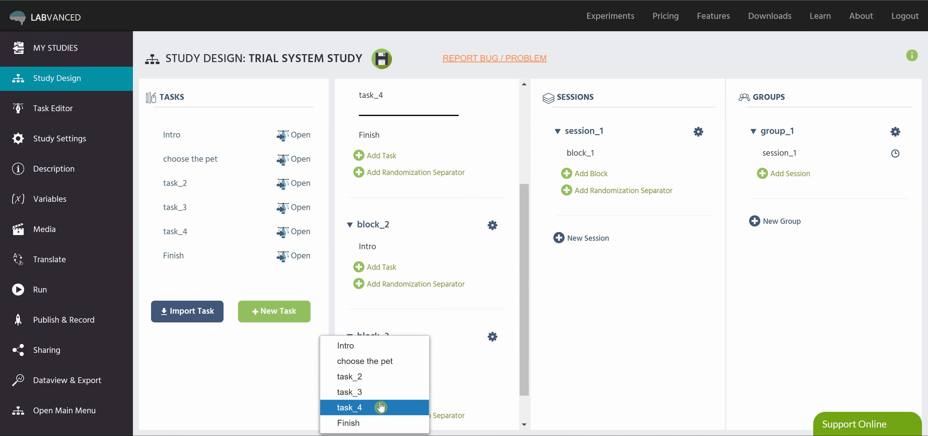
{"action": "mouse_move", "coordinate": [386, 418]}
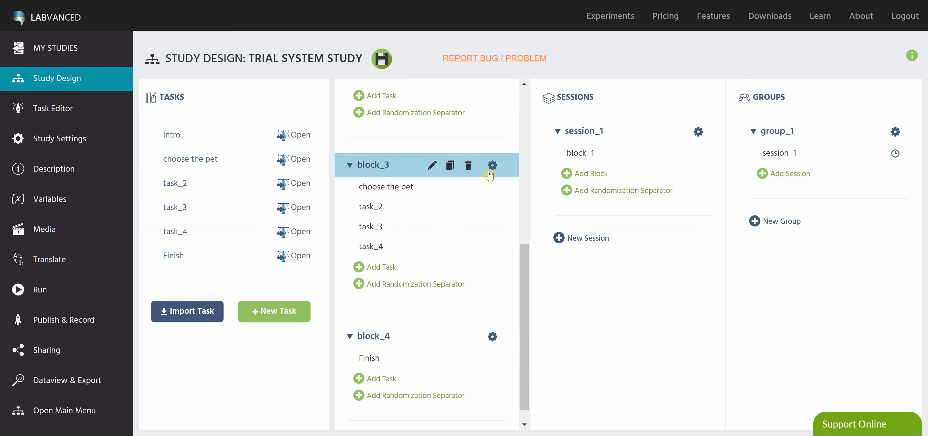
{"action": "left_click", "coordinate": [493, 164]}
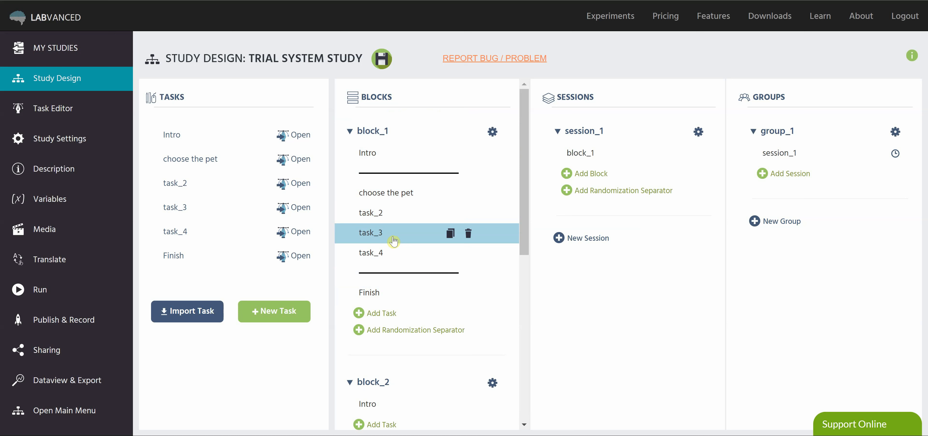
{"action": "mouse_move", "coordinate": [417, 197]}
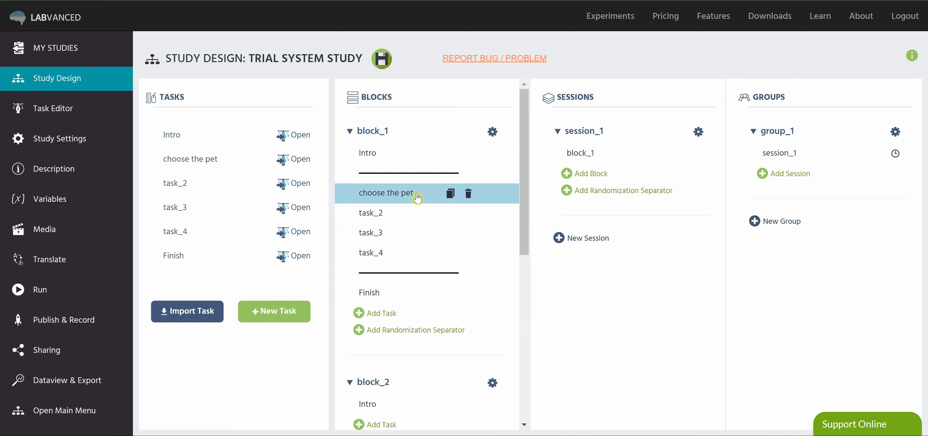
{"action": "mouse_move", "coordinate": [434, 231]}
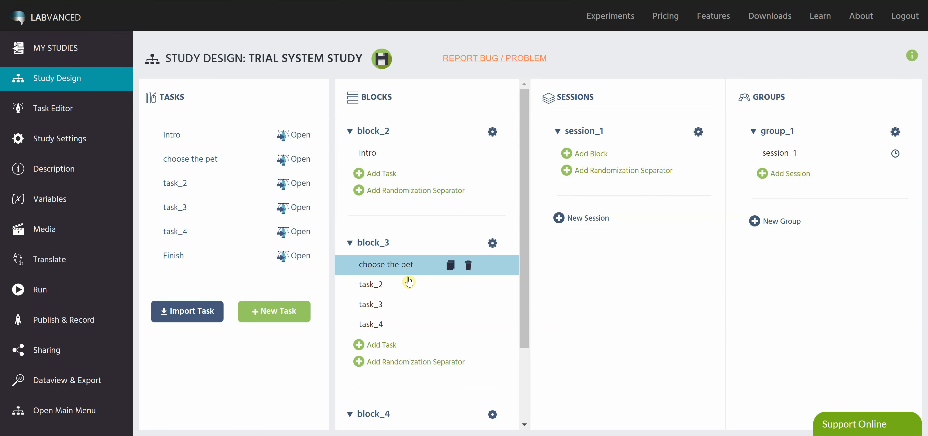
{"action": "mouse_move", "coordinate": [435, 177]}
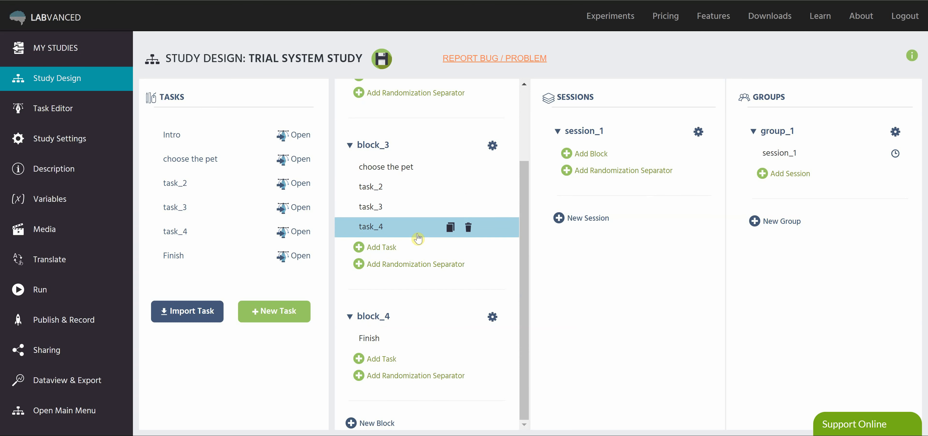
{"action": "mouse_move", "coordinate": [389, 229]}
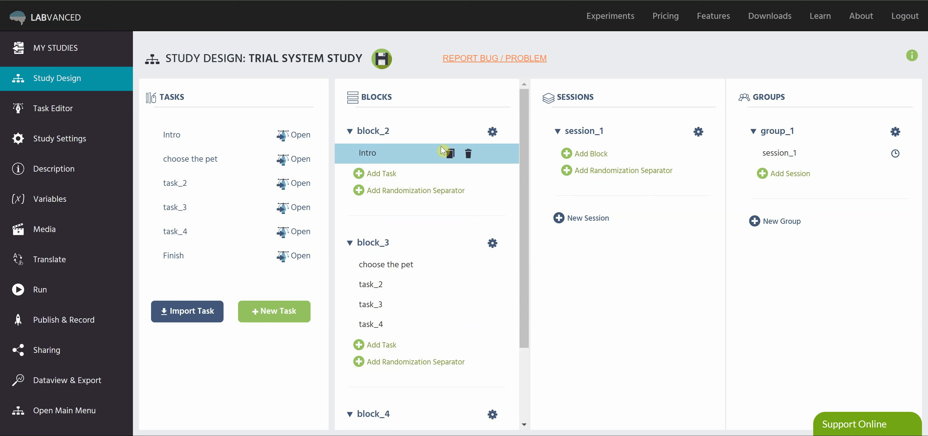
{"action": "mouse_move", "coordinate": [394, 157]}
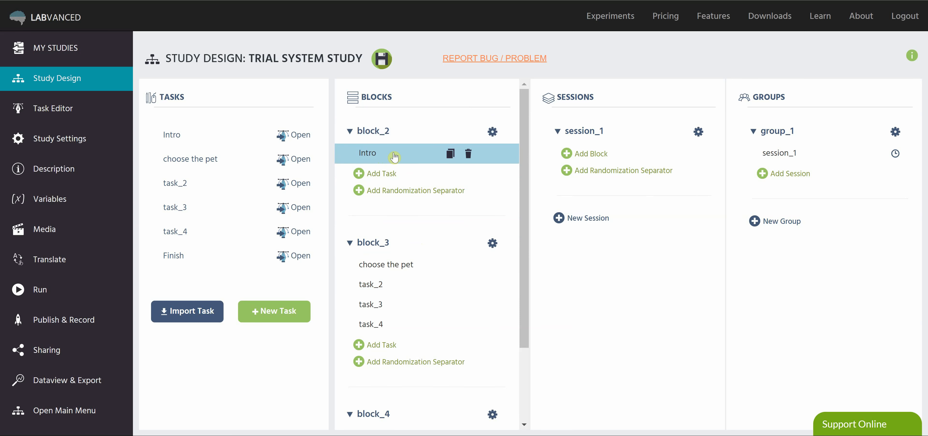
Scroll the study design down to the lower blocks.
{"action": "scroll", "scroll_direction": "down", "scroll_amount": 3}
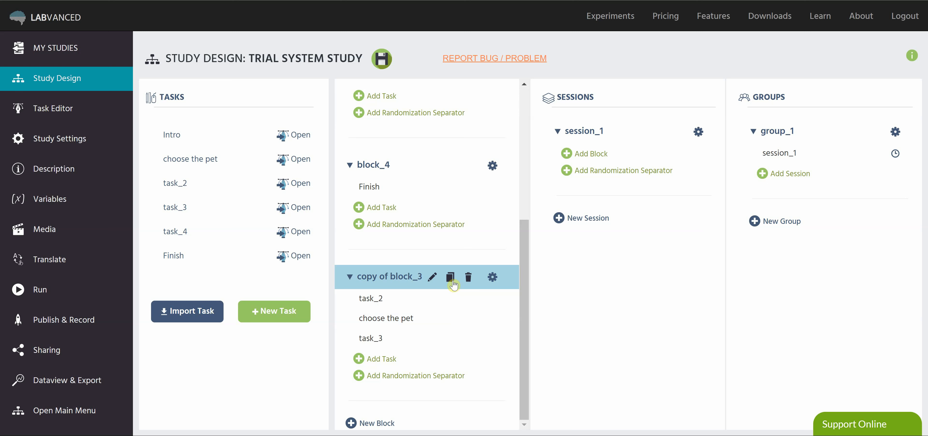
Duplicate the copied block_3 once more to get a third variant.
{"action": "left_click", "coordinate": [450, 277]}
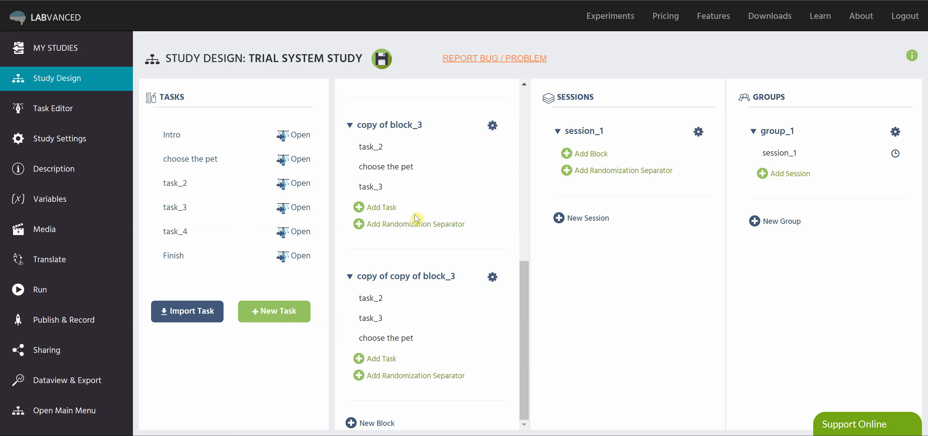
{"action": "mouse_move", "coordinate": [423, 190]}
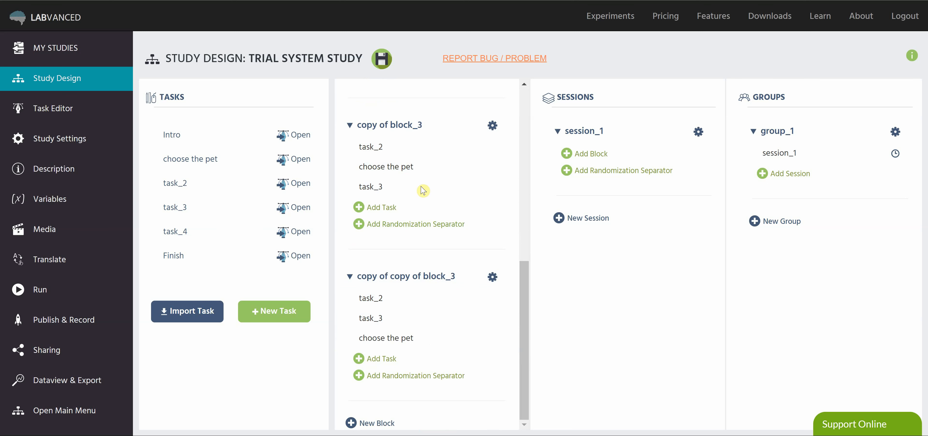
{"action": "mouse_move", "coordinate": [428, 239]}
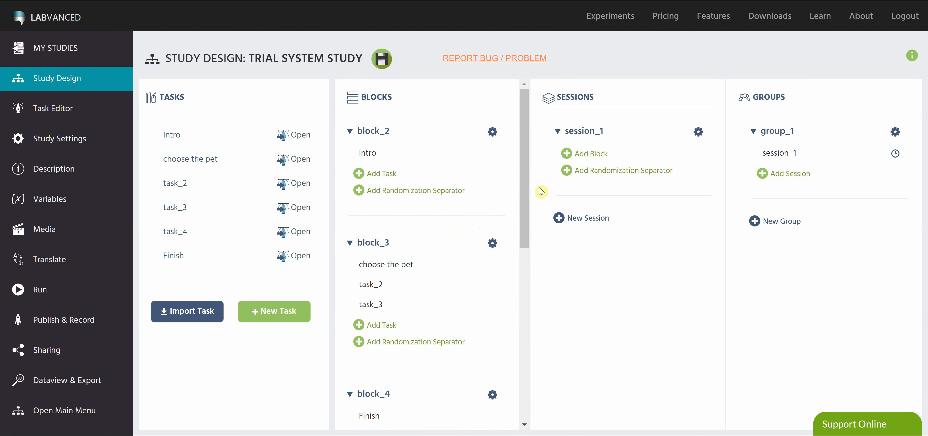
{"action": "mouse_move", "coordinate": [756, 199]}
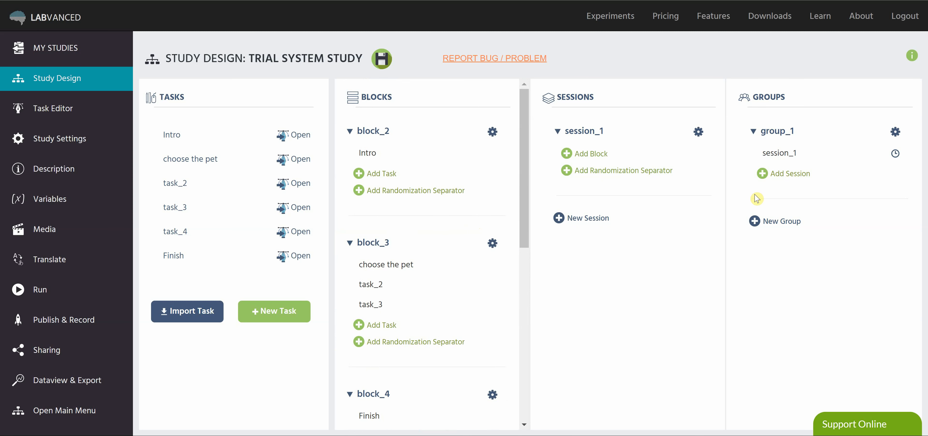
Fill session_1 with block_2 and block_3.
{"action": "left_click", "coordinate": [591, 154]}
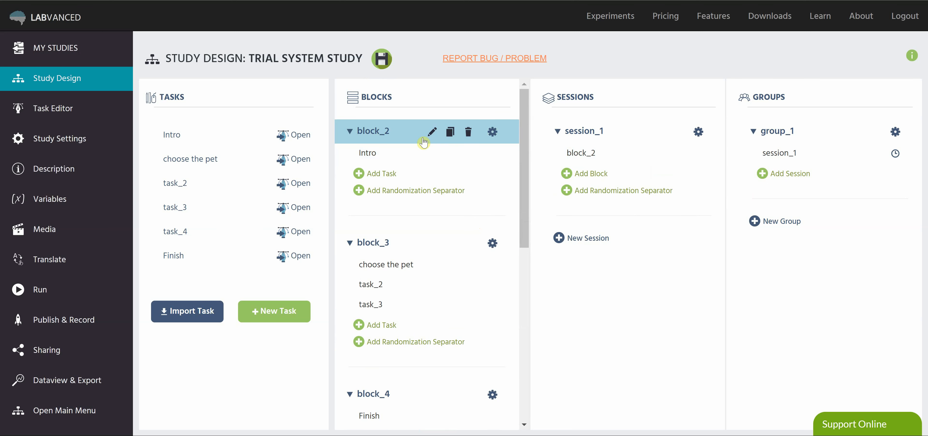
{"action": "left_click", "coordinate": [590, 173]}
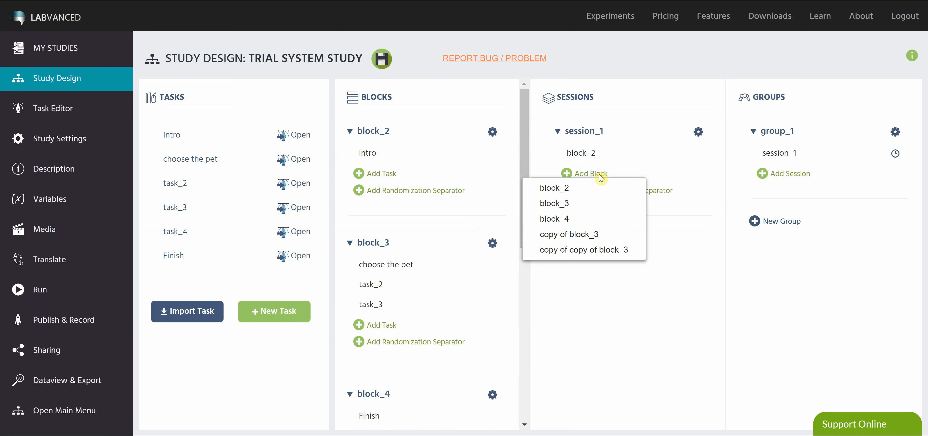
{"action": "left_click", "coordinate": [554, 203]}
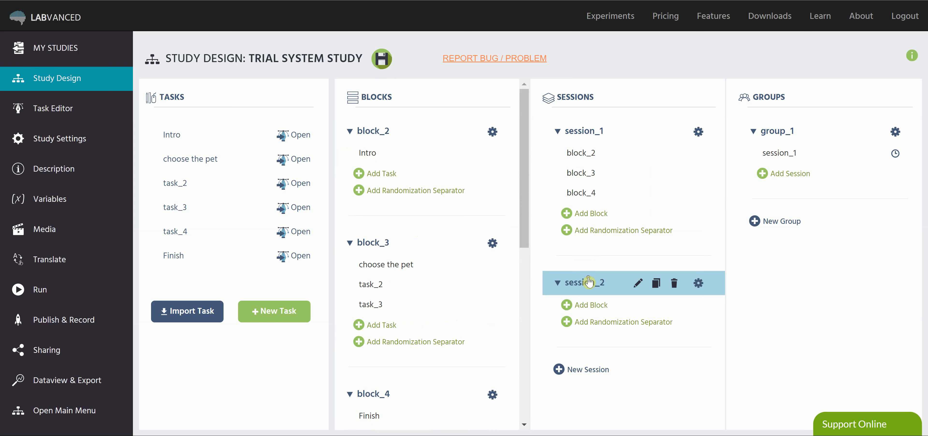
Add block_2 to session_2 and block_4 to session_3.
{"action": "left_click", "coordinate": [567, 305]}
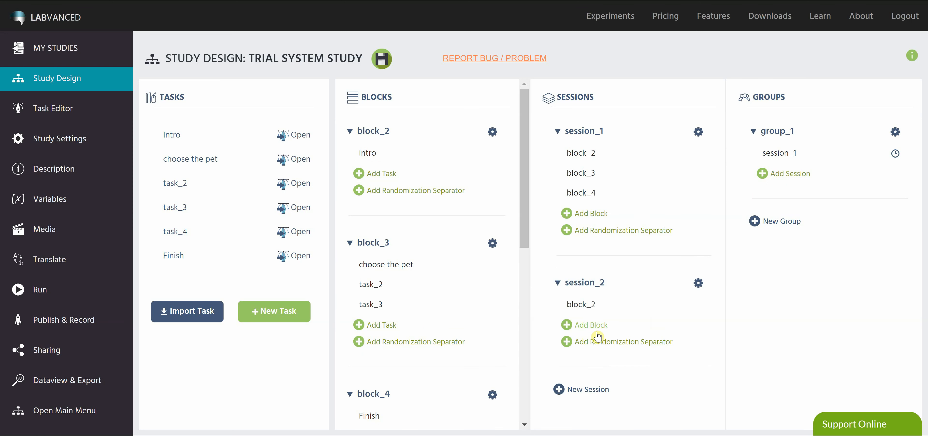
{"action": "left_click", "coordinate": [567, 324]}
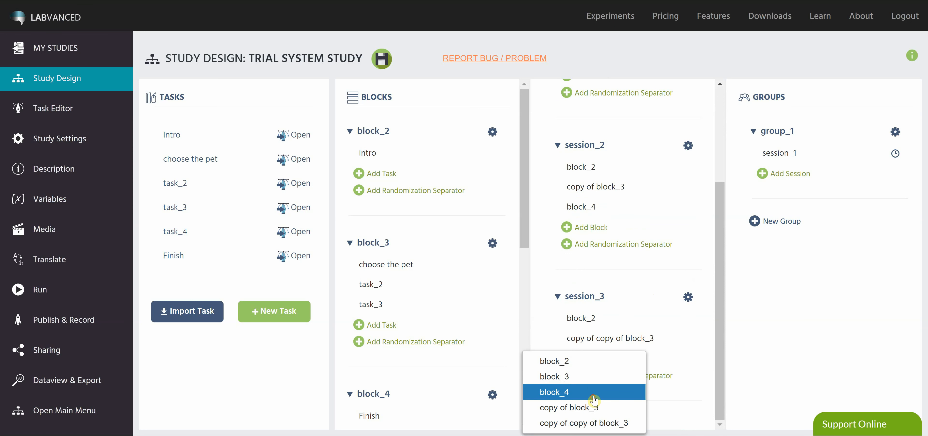
{"action": "left_click", "coordinate": [554, 392]}
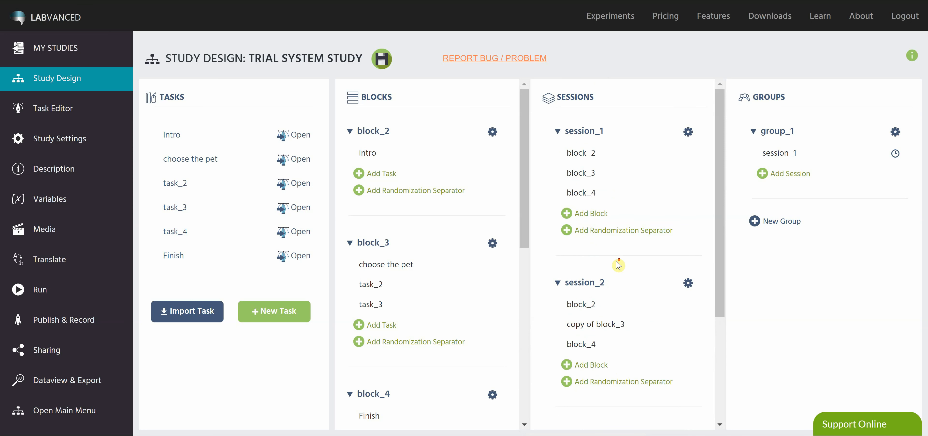
{"action": "mouse_move", "coordinate": [607, 173]}
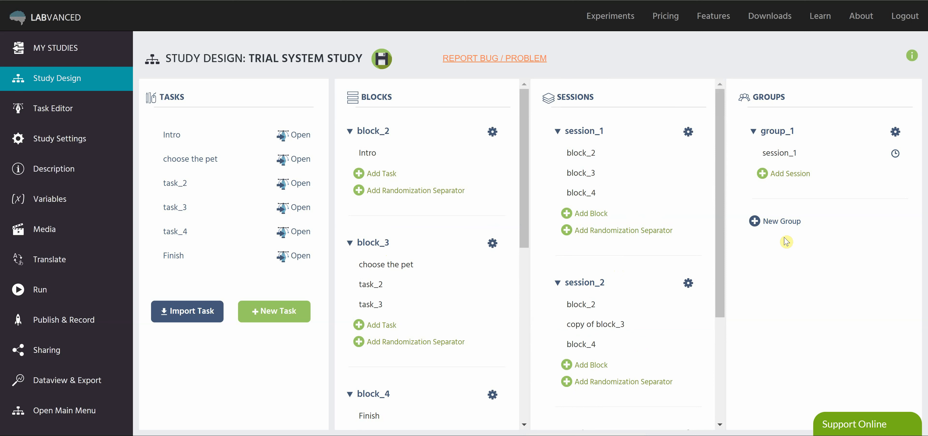
Assign session_2 to group_2.
{"action": "left_click", "coordinate": [775, 221]}
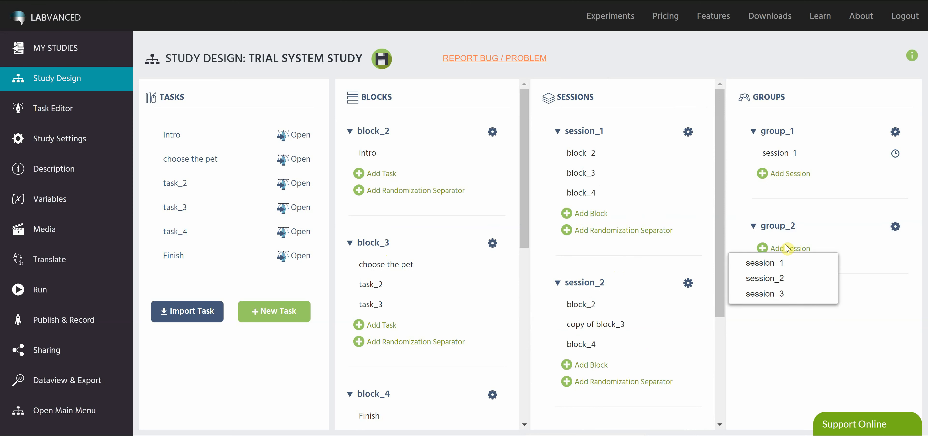
{"action": "left_click", "coordinate": [764, 278]}
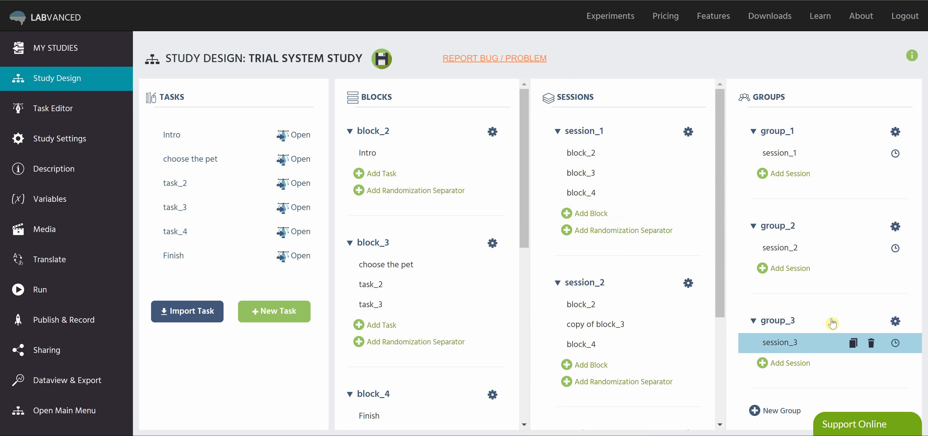
{"action": "mouse_move", "coordinate": [807, 217]}
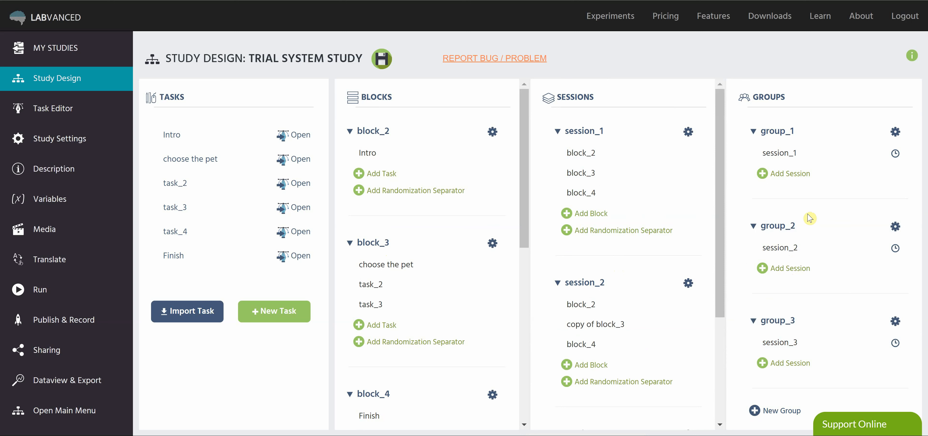
{"action": "mouse_move", "coordinate": [810, 326]}
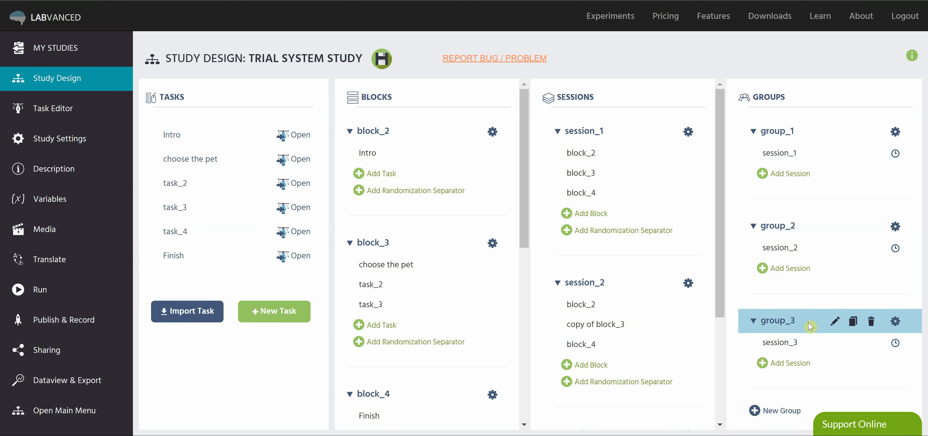
{"action": "mouse_move", "coordinate": [822, 194]}
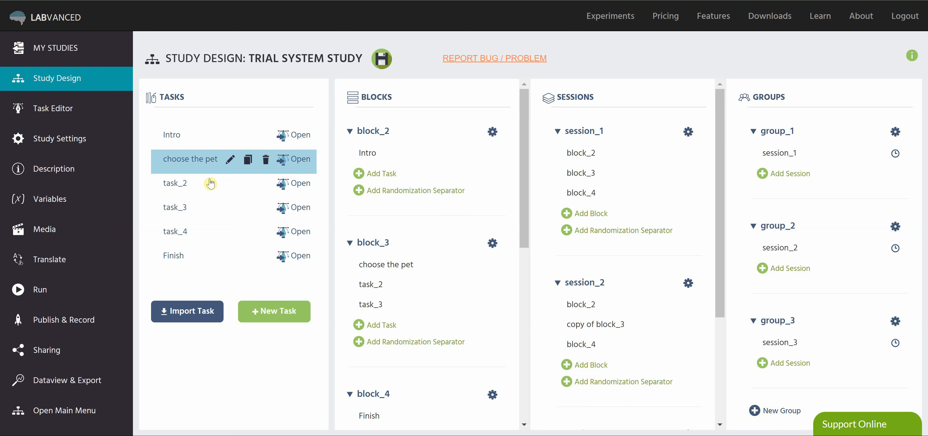
{"action": "mouse_move", "coordinate": [804, 168]}
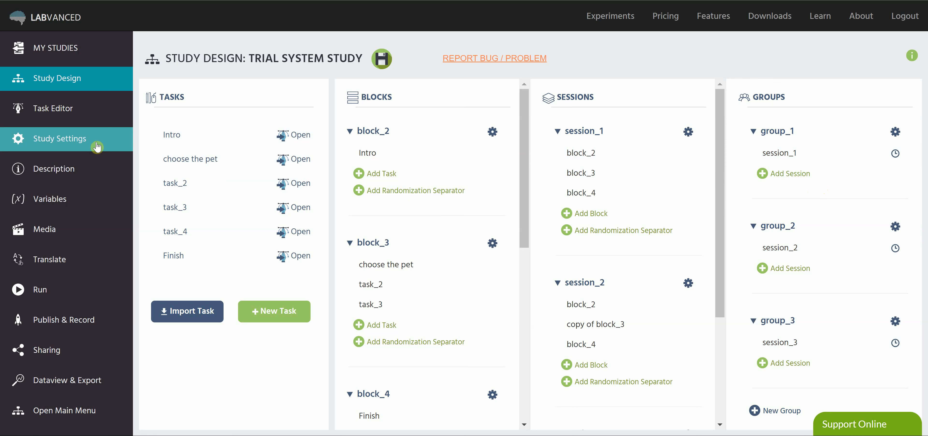
{"action": "left_click", "coordinate": [59, 139]}
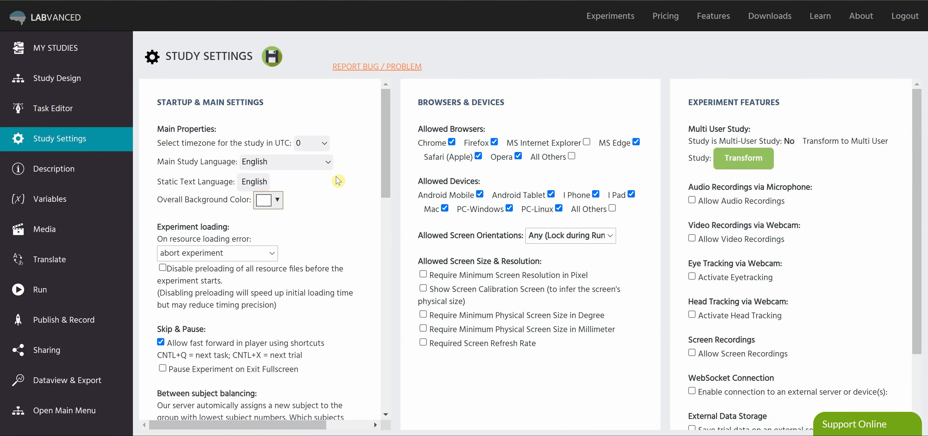
{"action": "mouse_move", "coordinate": [228, 103]}
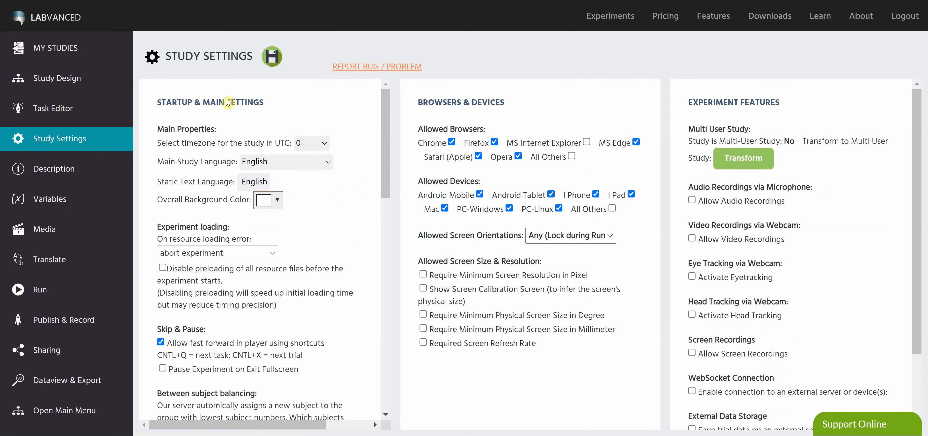
{"action": "scroll", "scroll_direction": "down", "scroll_amount": 3}
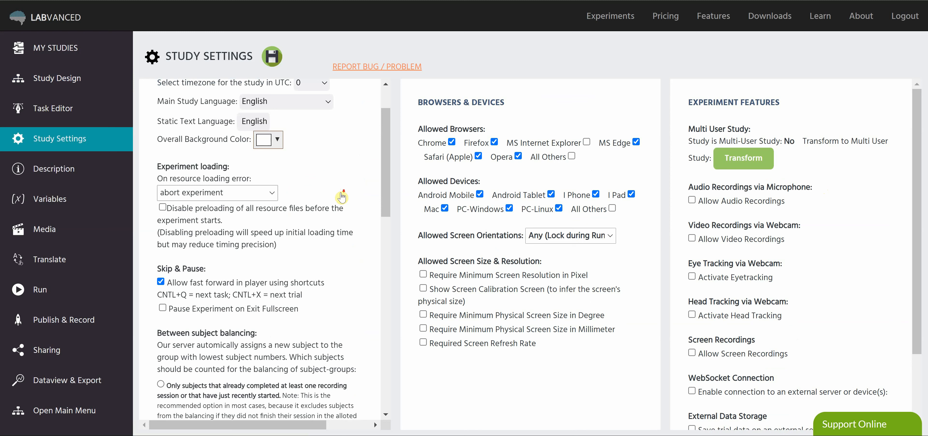
{"action": "scroll", "scroll_direction": "down", "scroll_amount": 3}
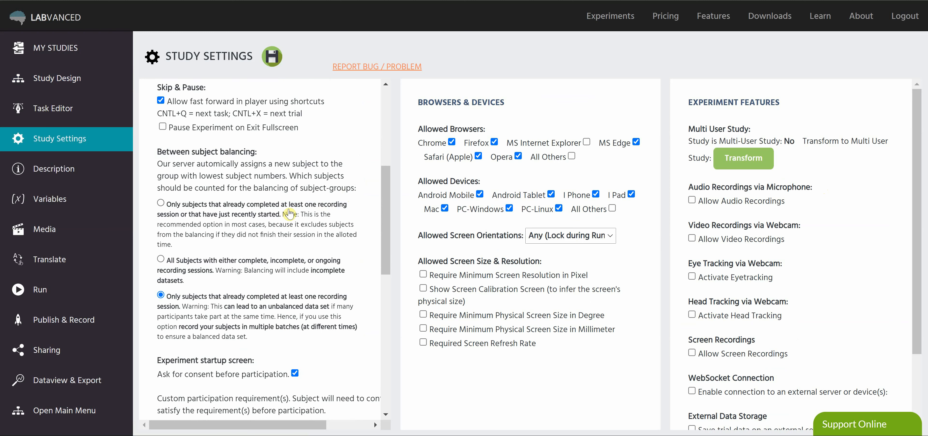
{"action": "mouse_move", "coordinate": [290, 148]}
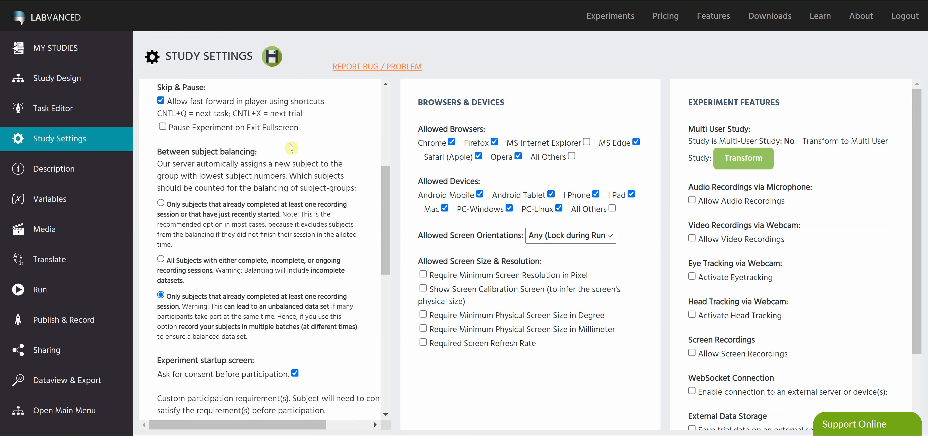
{"action": "mouse_move", "coordinate": [358, 165]}
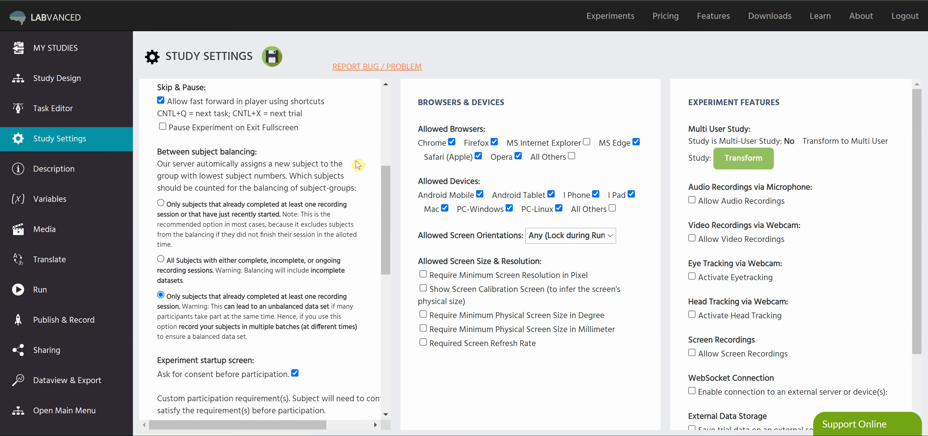
{"action": "mouse_move", "coordinate": [290, 217]}
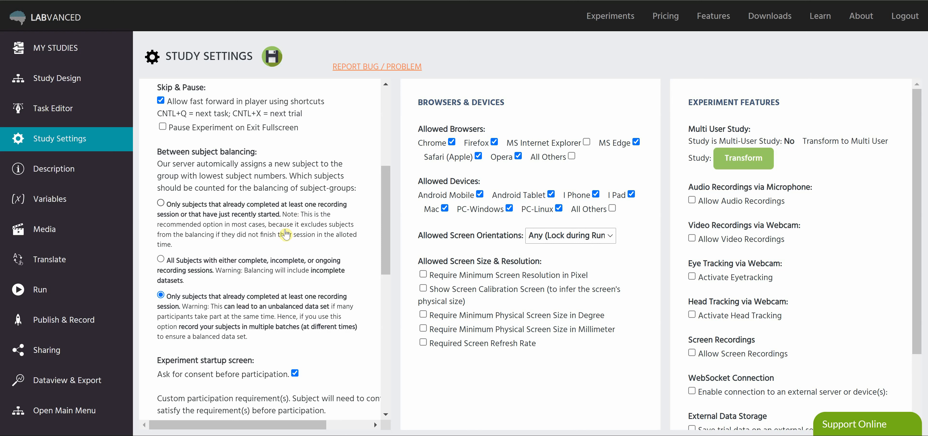
{"action": "scroll", "scroll_direction": "down", "scroll_amount": 3}
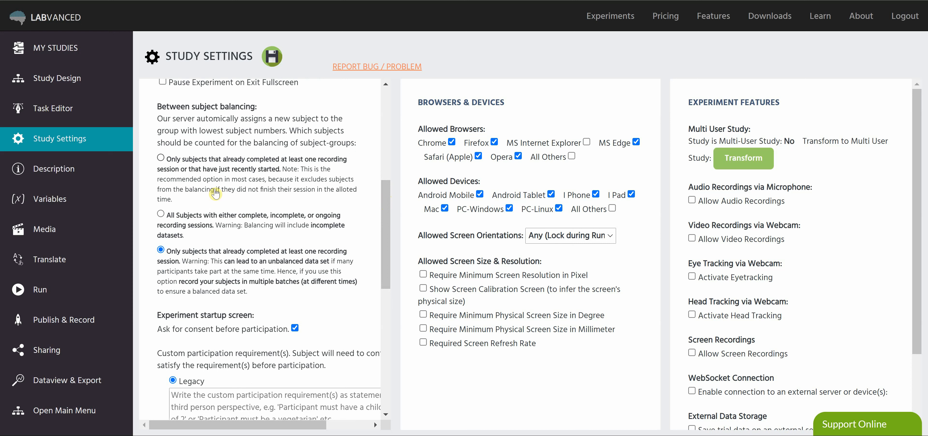
{"action": "mouse_move", "coordinate": [179, 167]}
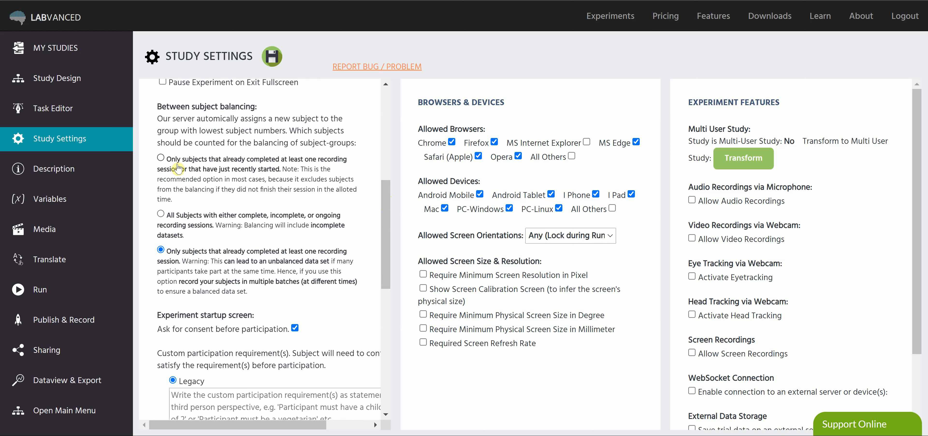
{"action": "mouse_move", "coordinate": [234, 176]}
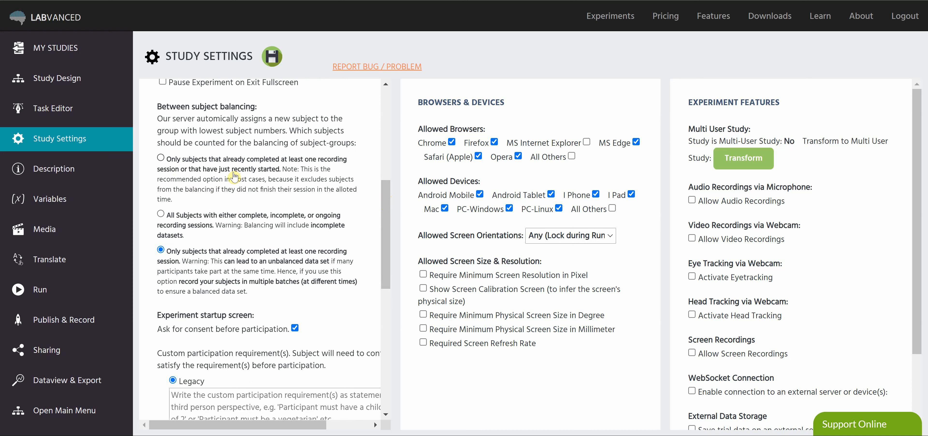
{"action": "mouse_move", "coordinate": [279, 182]}
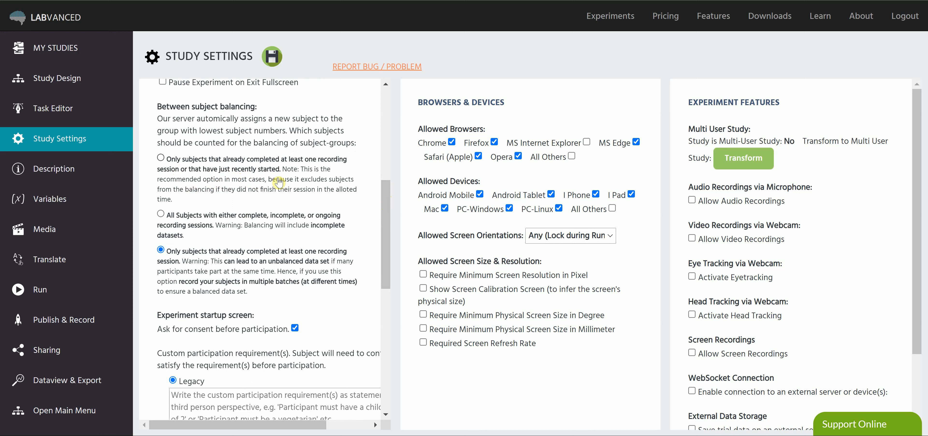
{"action": "mouse_move", "coordinate": [272, 190]}
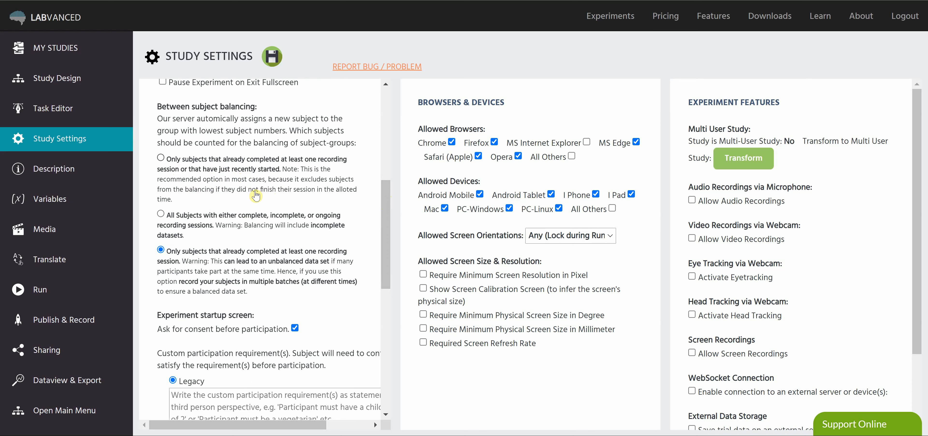
{"action": "mouse_move", "coordinate": [229, 193]}
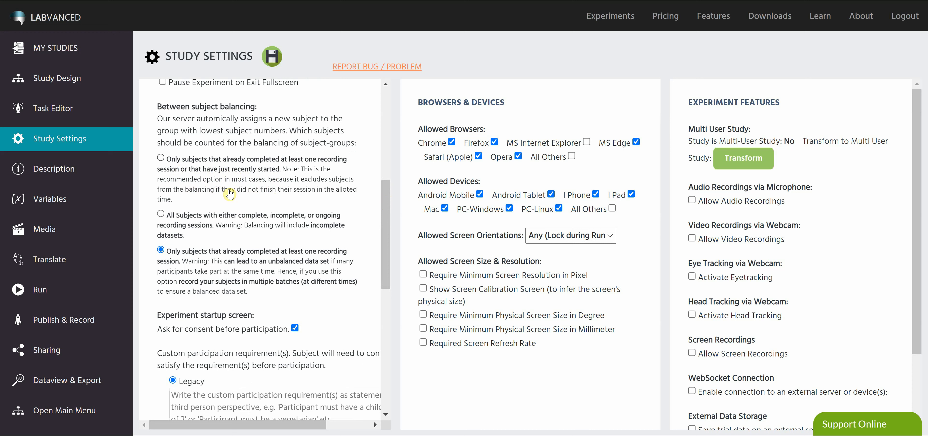
{"action": "mouse_move", "coordinate": [234, 201]}
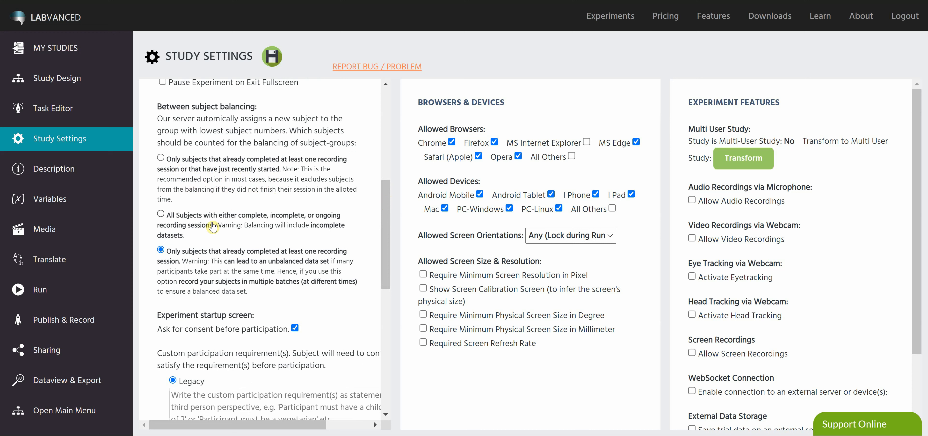
{"action": "mouse_move", "coordinate": [246, 227]}
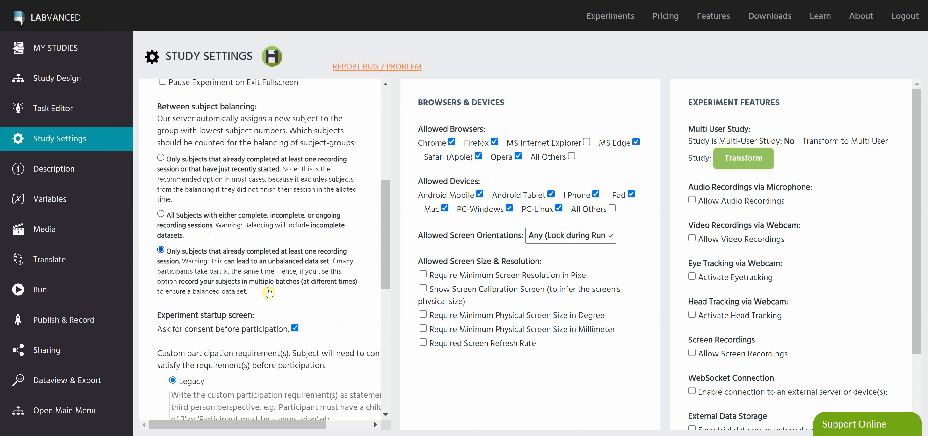
{"action": "mouse_move", "coordinate": [272, 298]}
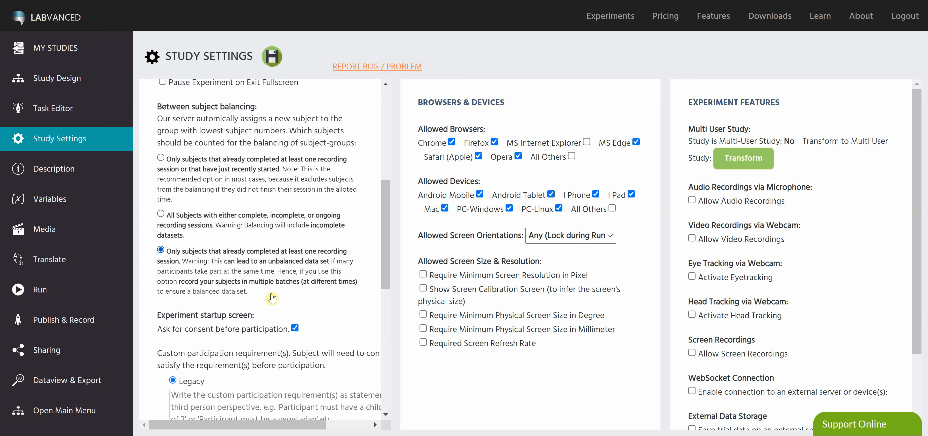
{"action": "mouse_move", "coordinate": [197, 281]}
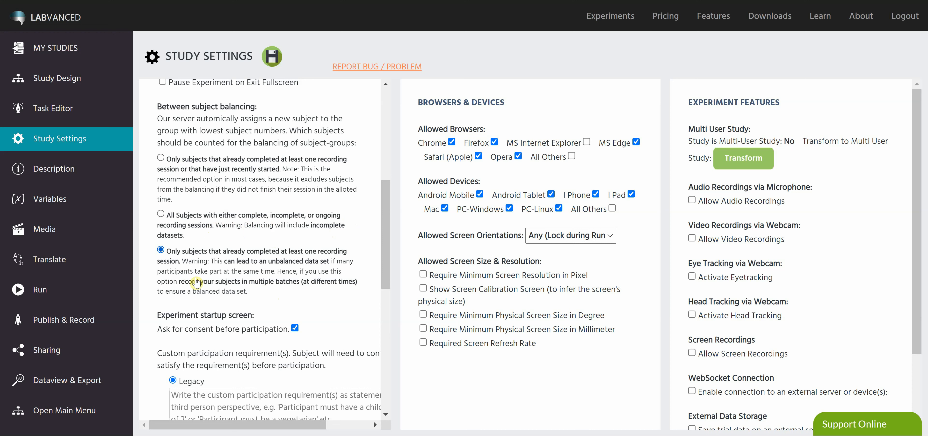
{"action": "mouse_move", "coordinate": [274, 295]}
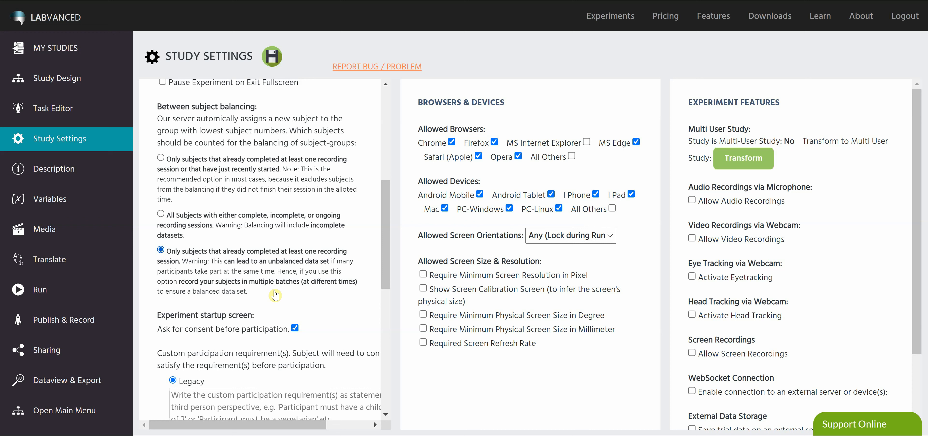
{"action": "mouse_move", "coordinate": [164, 163]}
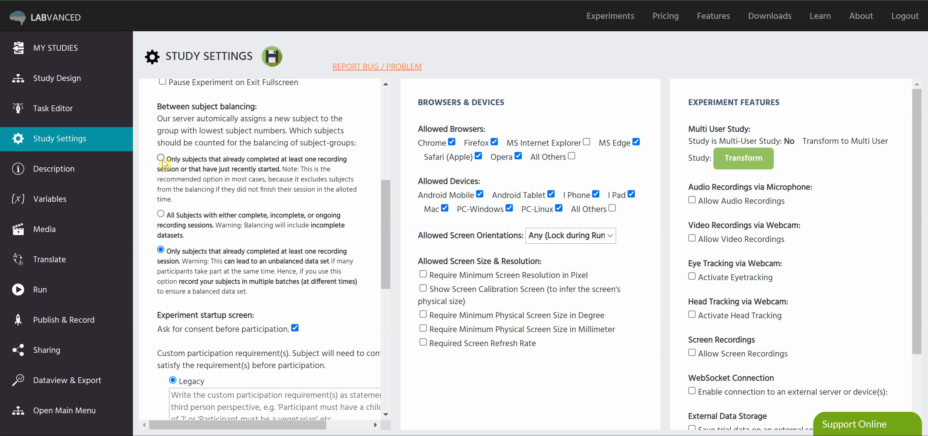
Balance on completed or recently started sessions with a 30-minute limit, save, and return to Study Design.
{"action": "left_click", "coordinate": [160, 157]}
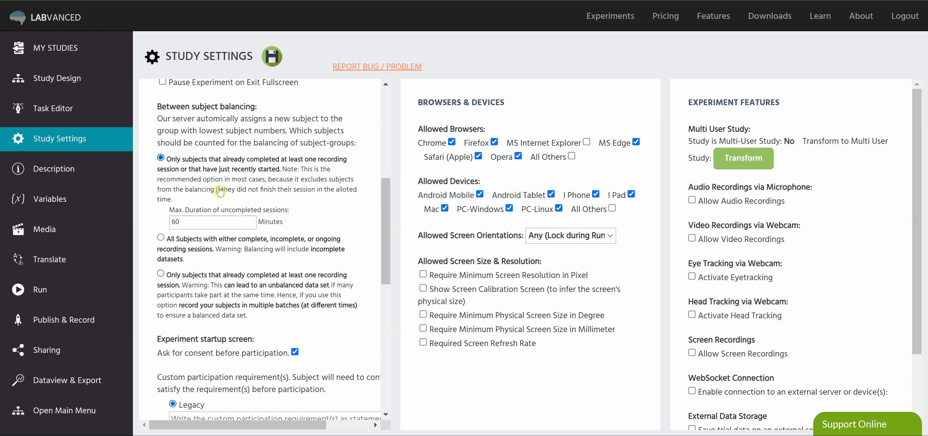
{"action": "mouse_move", "coordinate": [277, 216]}
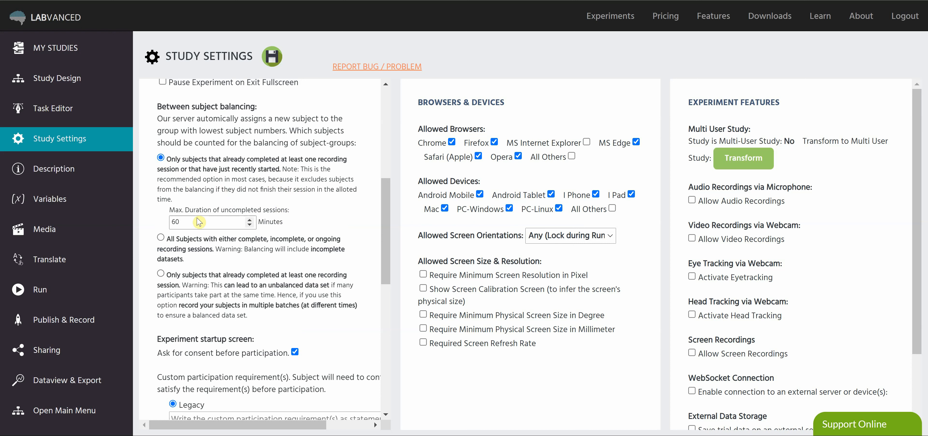
{"action": "left_click", "coordinate": [191, 223]}
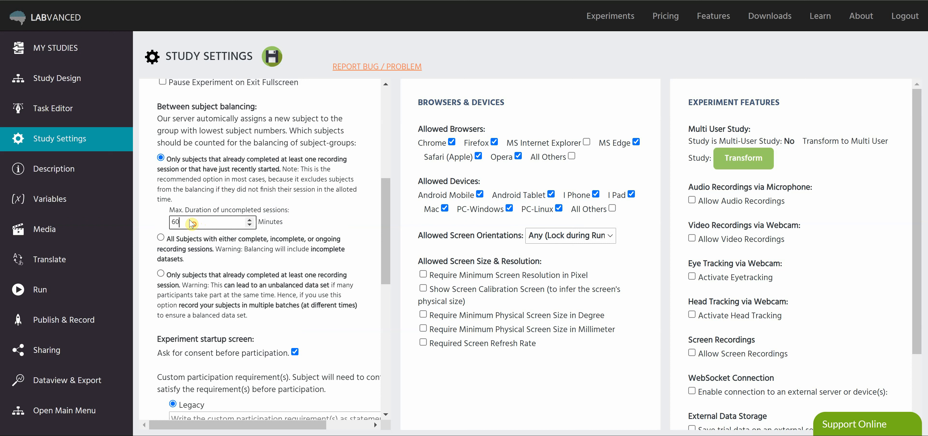
{"action": "type", "text": "30"}
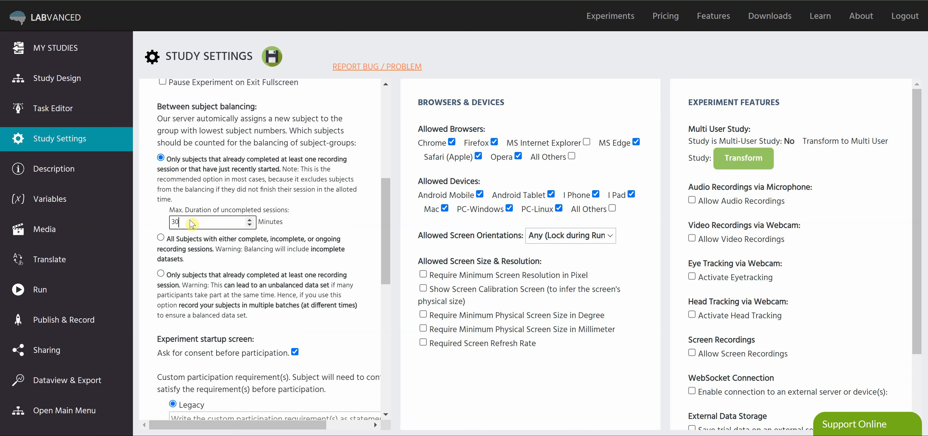
{"action": "mouse_move", "coordinate": [320, 217]}
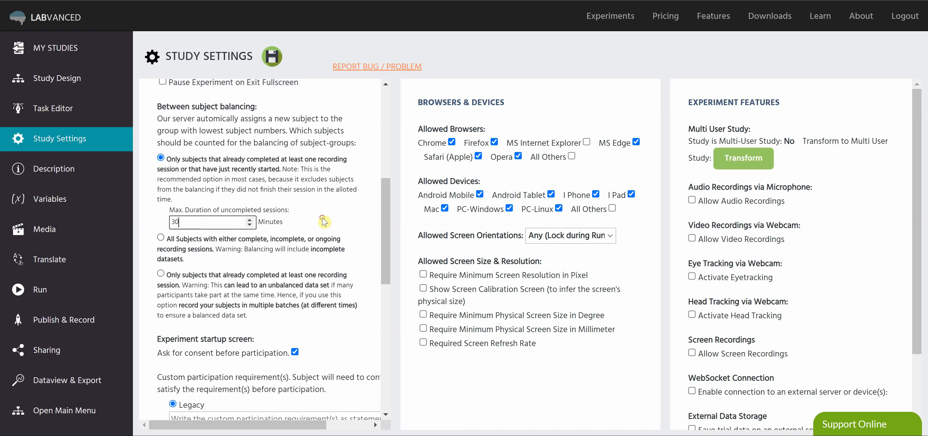
{"action": "mouse_move", "coordinate": [286, 89]}
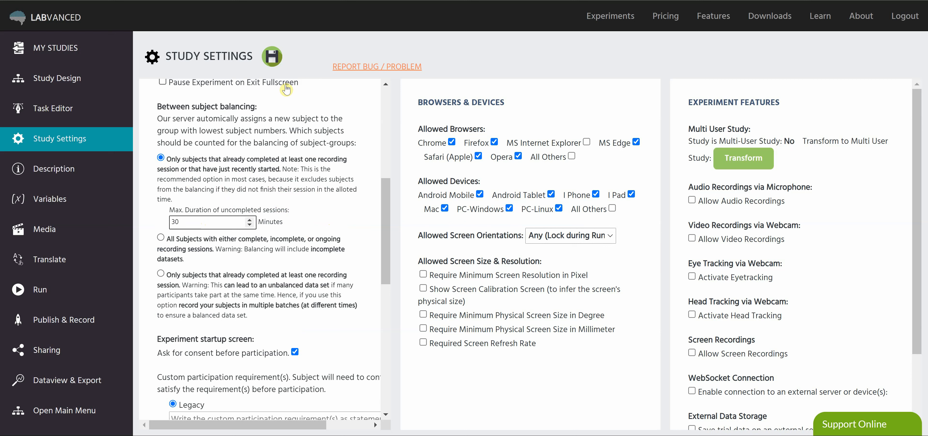
{"action": "left_click", "coordinate": [272, 56]}
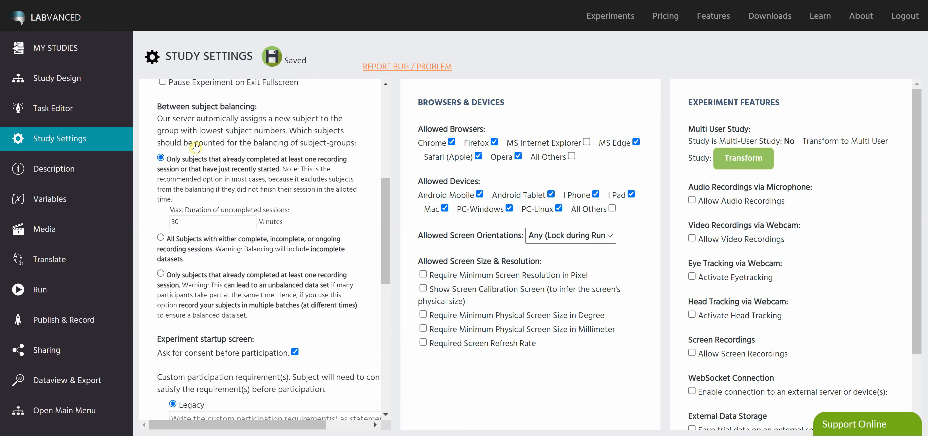
{"action": "left_click", "coordinate": [57, 78]}
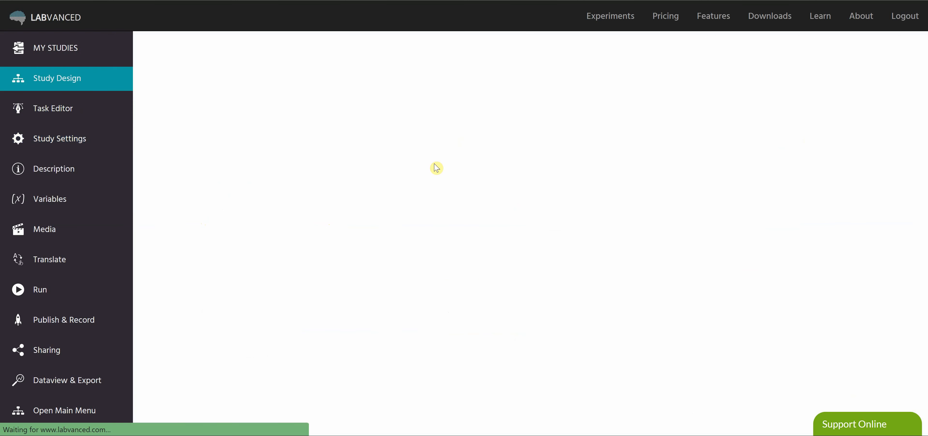
Open the choose the pet task in the task editor from Study Design.
{"action": "left_click", "coordinate": [57, 78]}
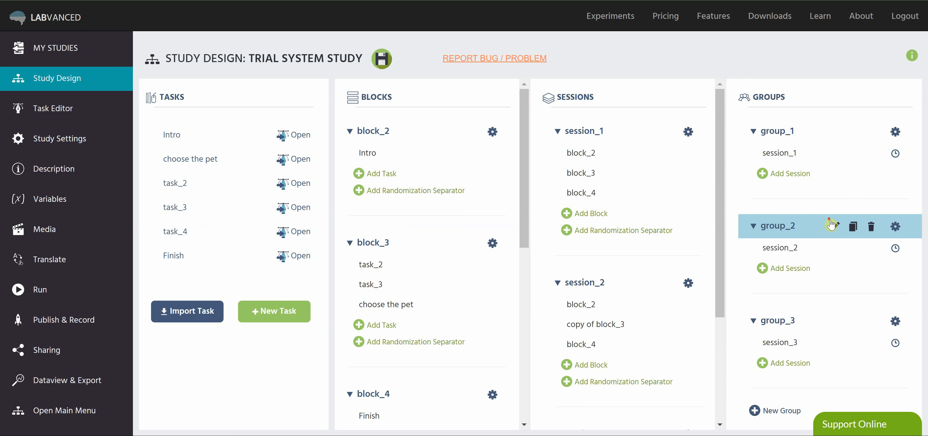
{"action": "mouse_move", "coordinate": [639, 196]}
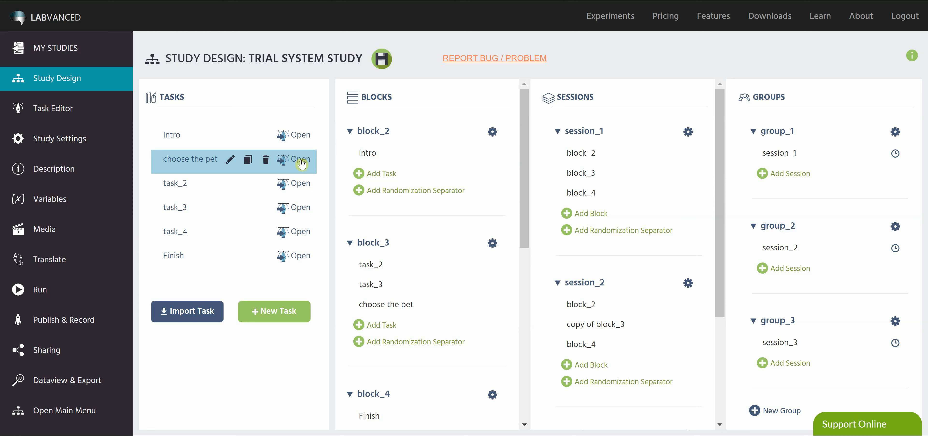
{"action": "left_click", "coordinate": [301, 159]}
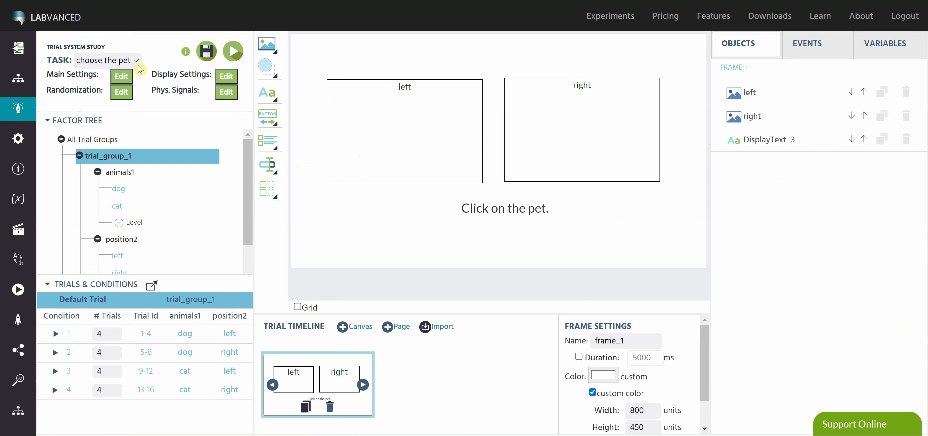
{"action": "mouse_move", "coordinate": [370, 207]}
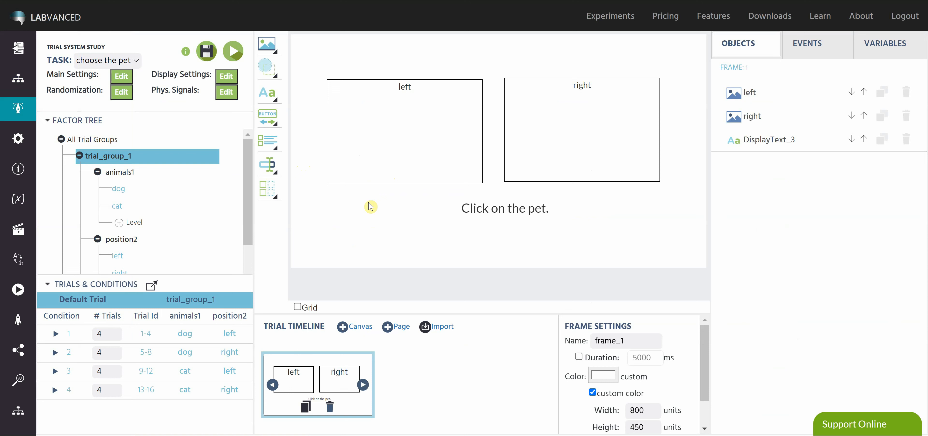
{"action": "mouse_move", "coordinate": [316, 239]}
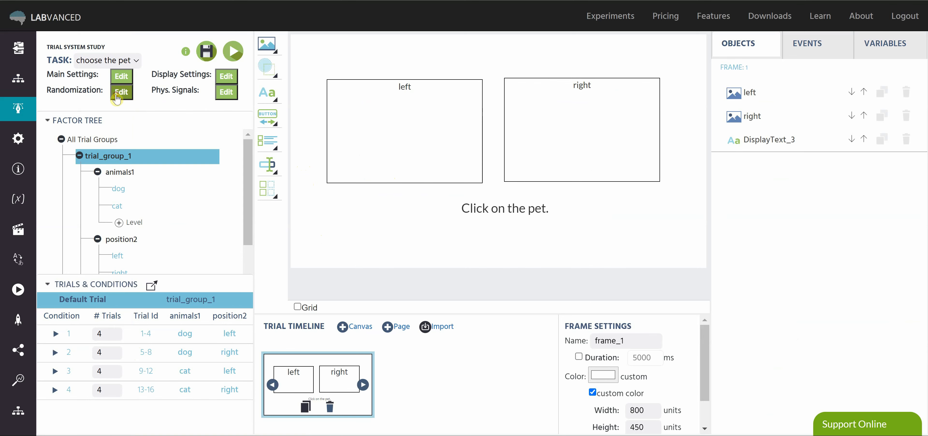
Open the Randomization settings of the choose the pet task.
{"action": "left_click", "coordinate": [121, 91]}
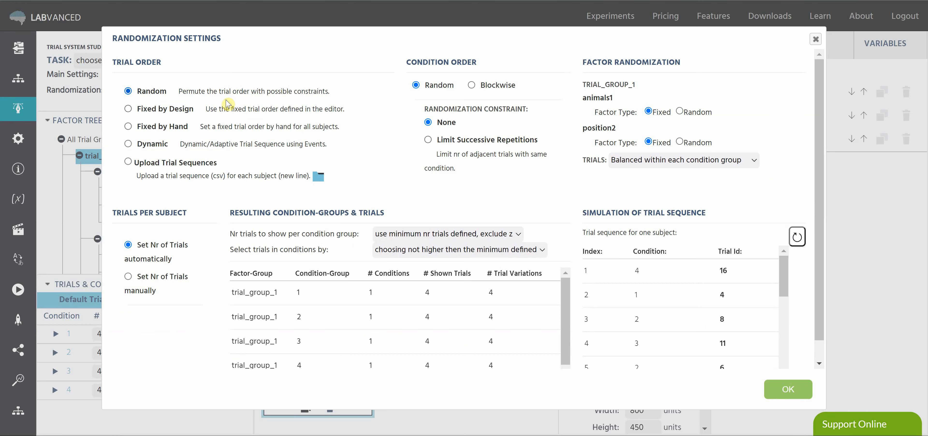
{"action": "mouse_move", "coordinate": [228, 84]}
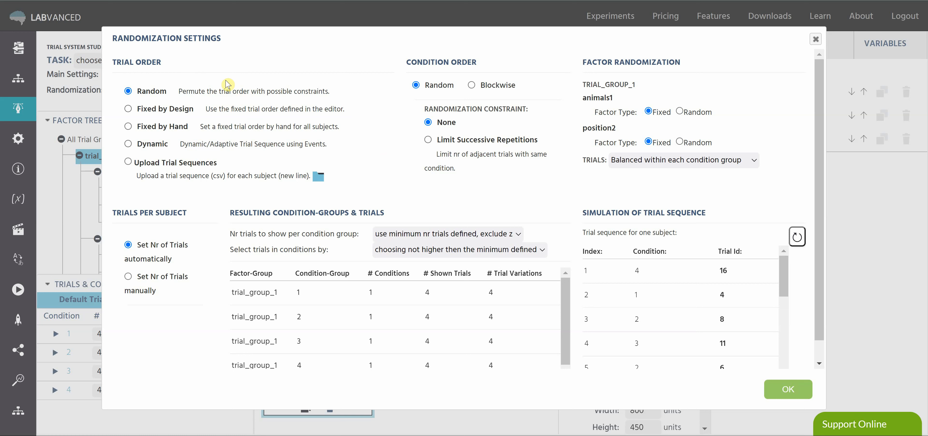
{"action": "mouse_move", "coordinate": [233, 75]}
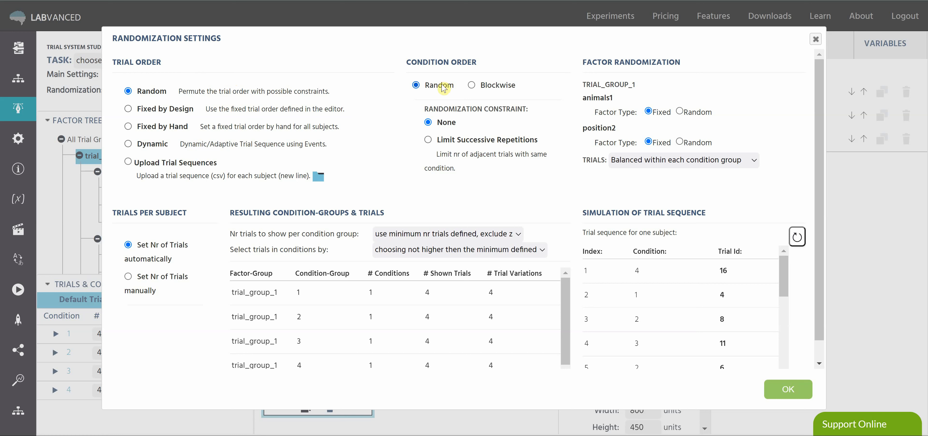
{"action": "mouse_move", "coordinate": [632, 167]}
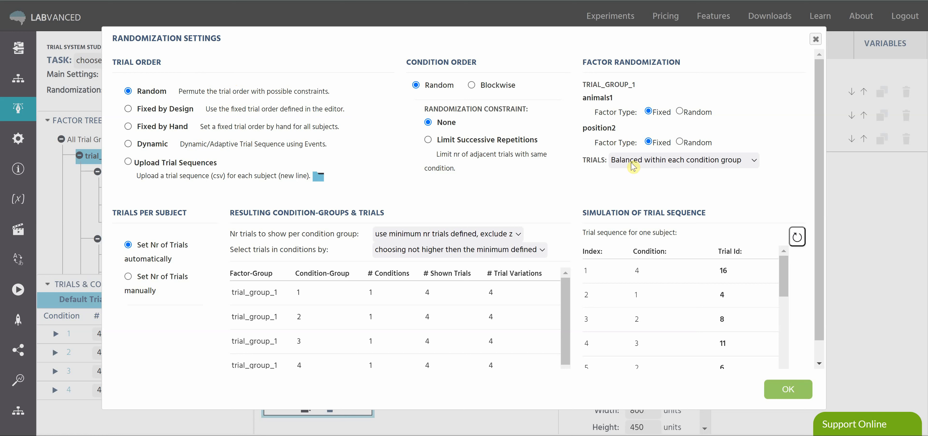
{"action": "mouse_move", "coordinate": [324, 119]}
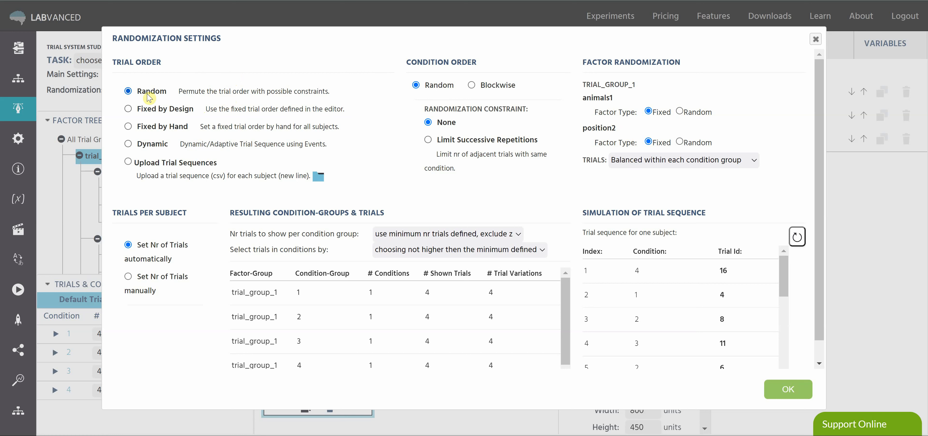
{"action": "mouse_move", "coordinate": [167, 93]}
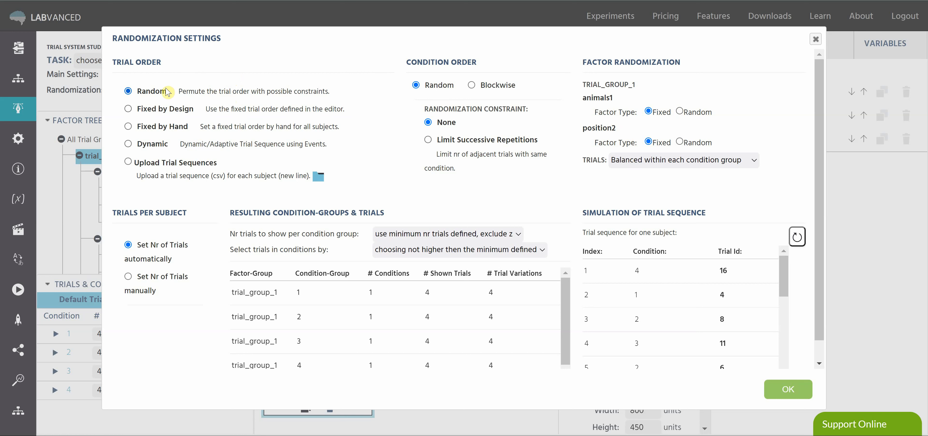
{"action": "mouse_move", "coordinate": [355, 113]}
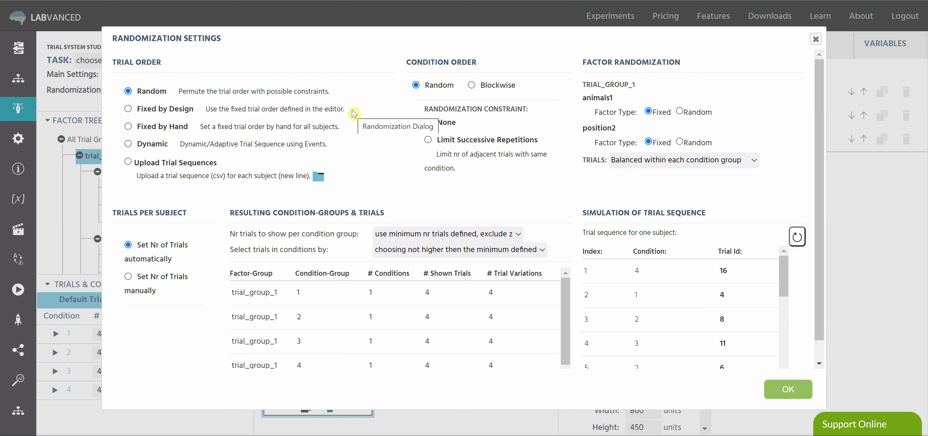
{"action": "mouse_move", "coordinate": [349, 125]}
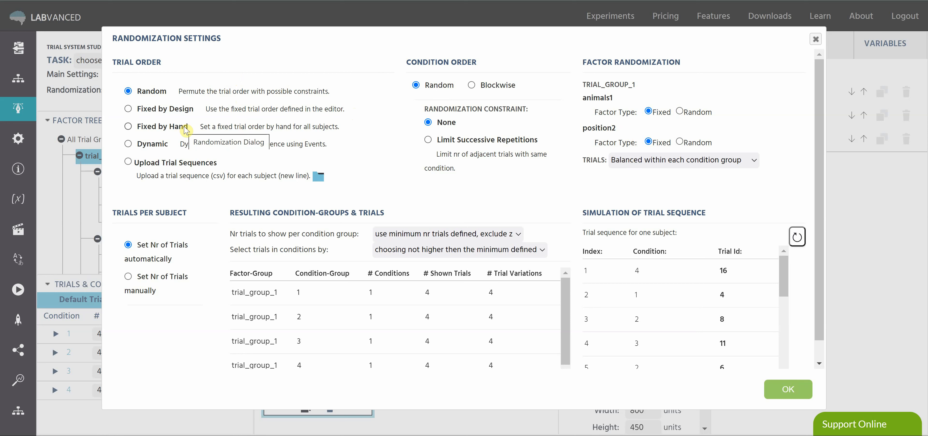
{"action": "mouse_move", "coordinate": [263, 134]}
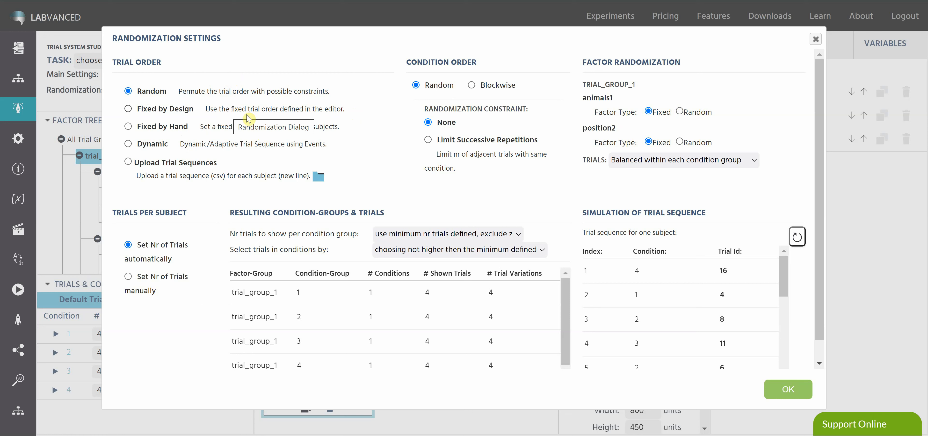
{"action": "mouse_move", "coordinate": [91, 322]}
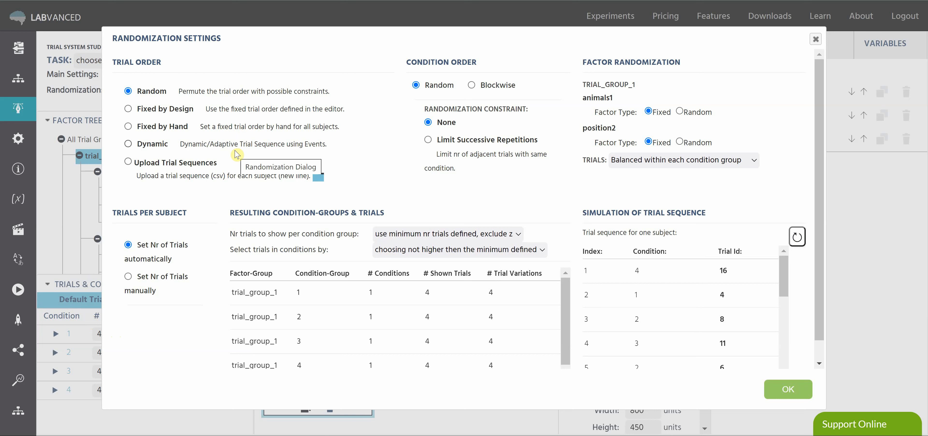
{"action": "mouse_move", "coordinate": [337, 150]}
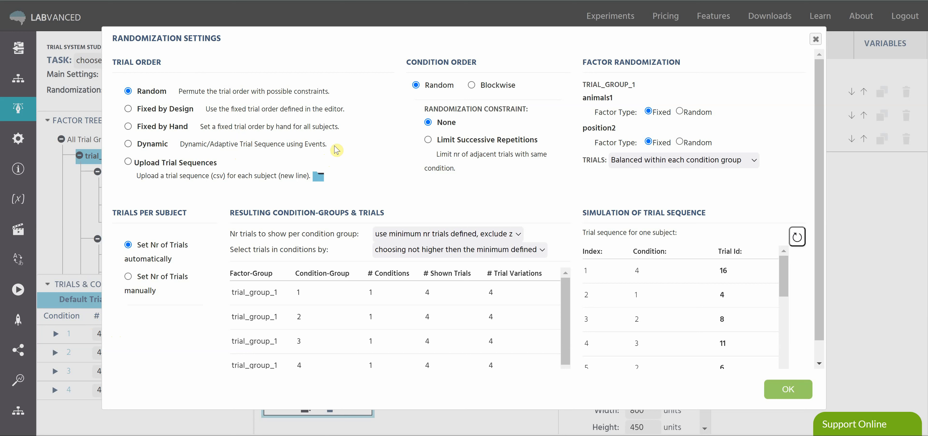
{"action": "mouse_move", "coordinate": [204, 173]}
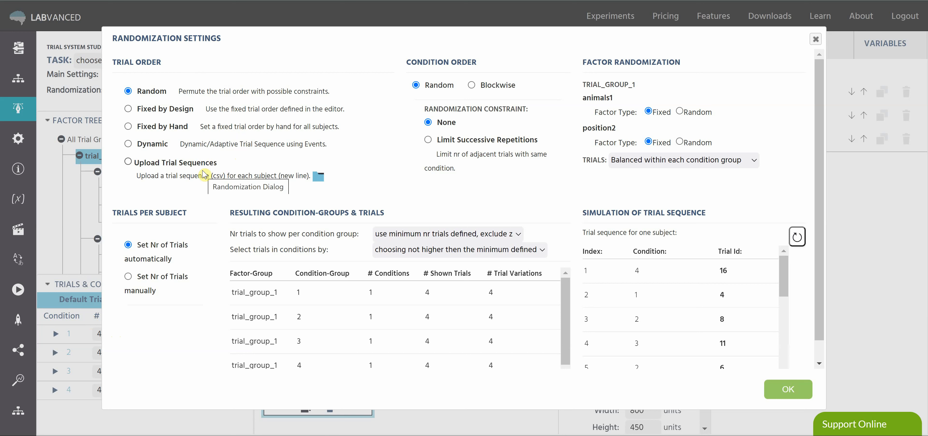
{"action": "mouse_move", "coordinate": [199, 188]}
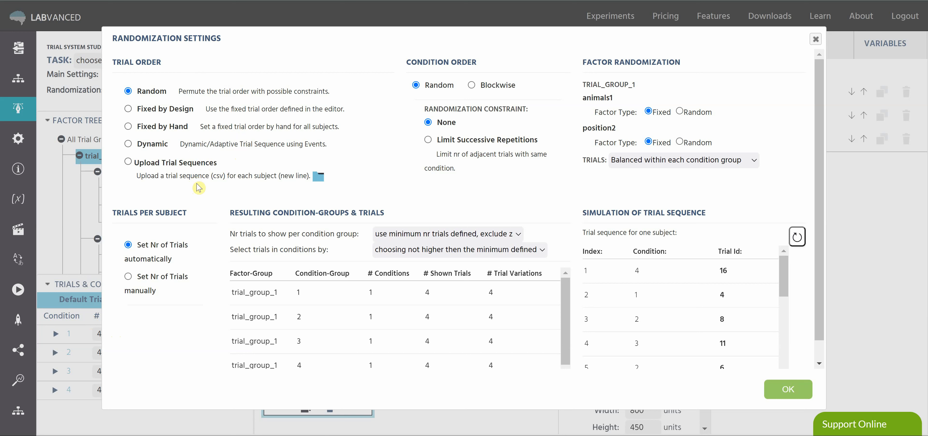
{"action": "mouse_move", "coordinate": [507, 122]}
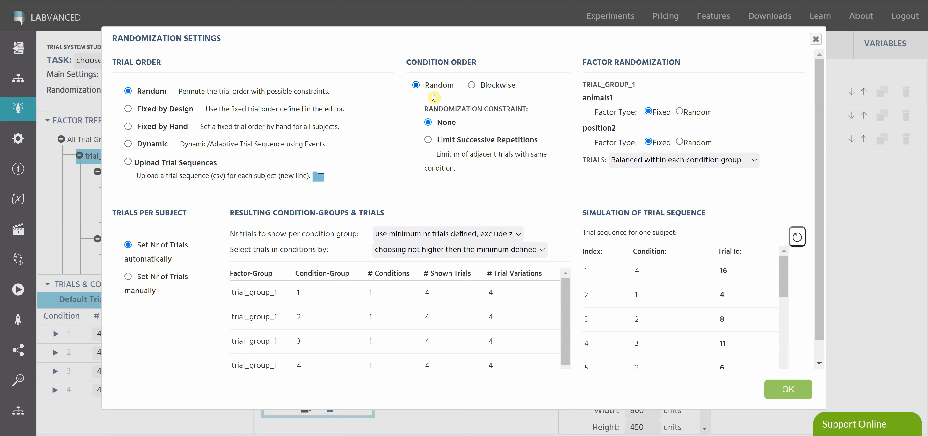
{"action": "mouse_move", "coordinate": [475, 138]}
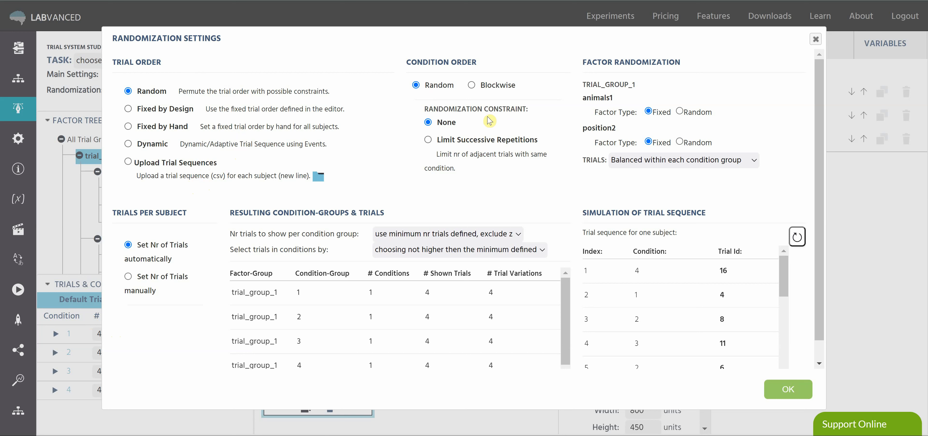
{"action": "left_click", "coordinate": [471, 85]}
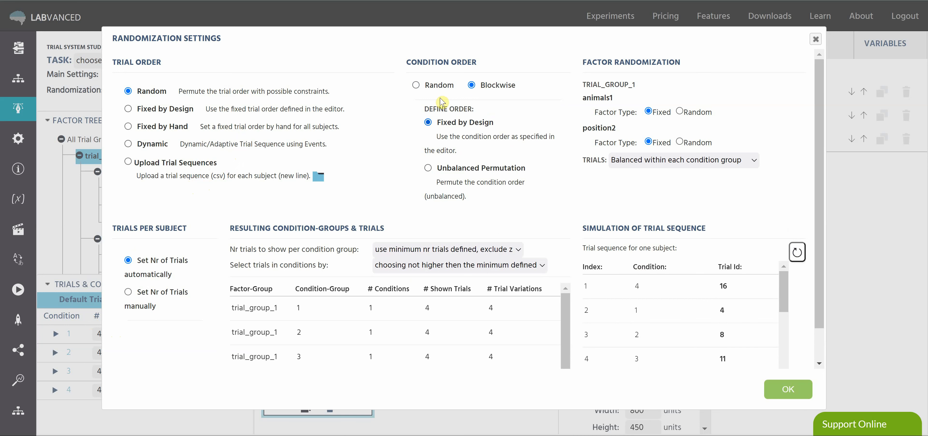
{"action": "left_click", "coordinate": [416, 84]}
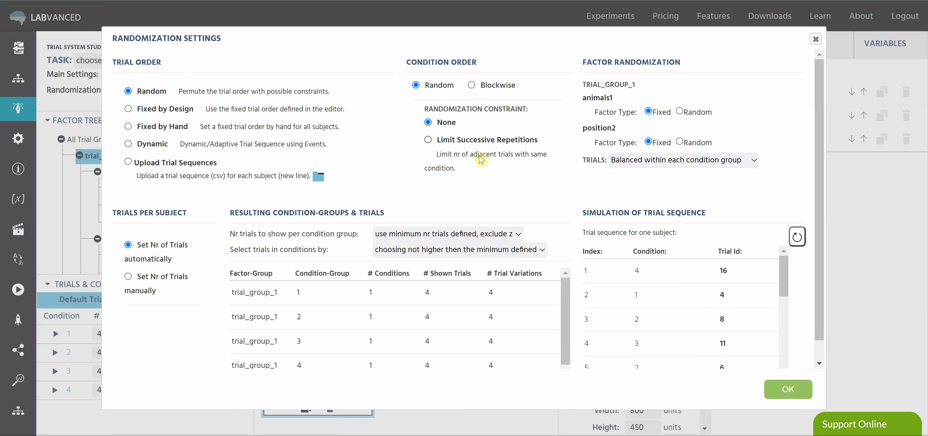
{"action": "mouse_move", "coordinate": [496, 172]}
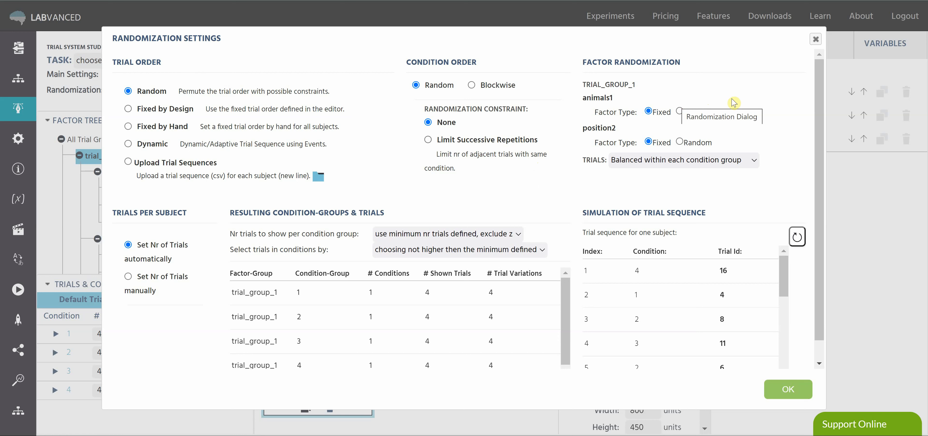
{"action": "mouse_move", "coordinate": [713, 91]}
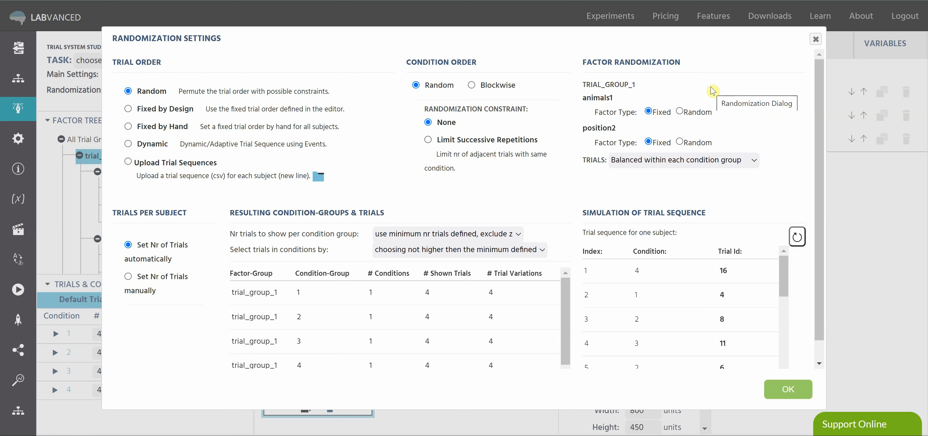
{"action": "mouse_move", "coordinate": [594, 93]}
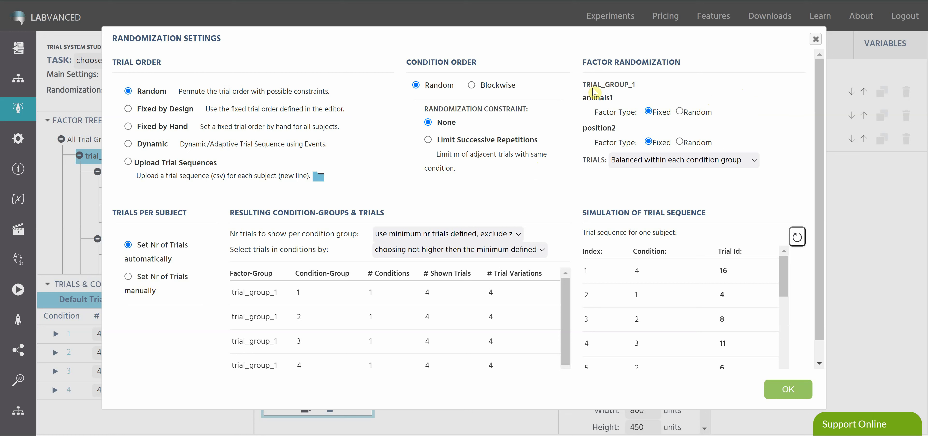
{"action": "mouse_move", "coordinate": [688, 99]}
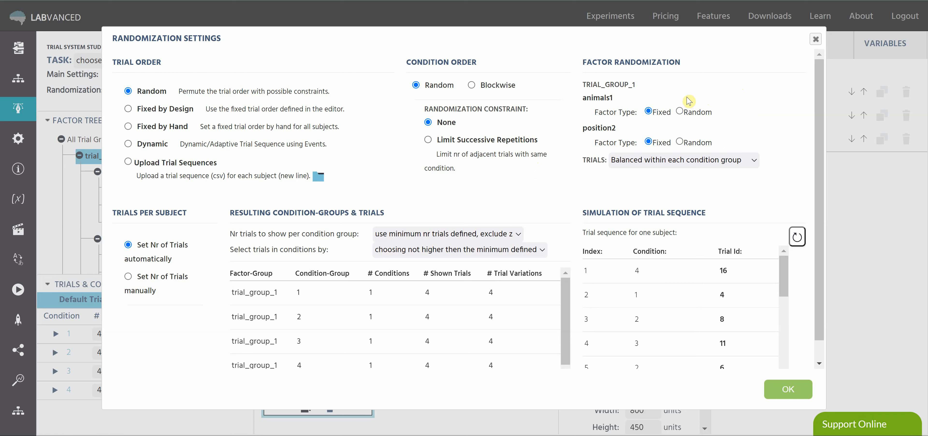
{"action": "mouse_move", "coordinate": [713, 123]}
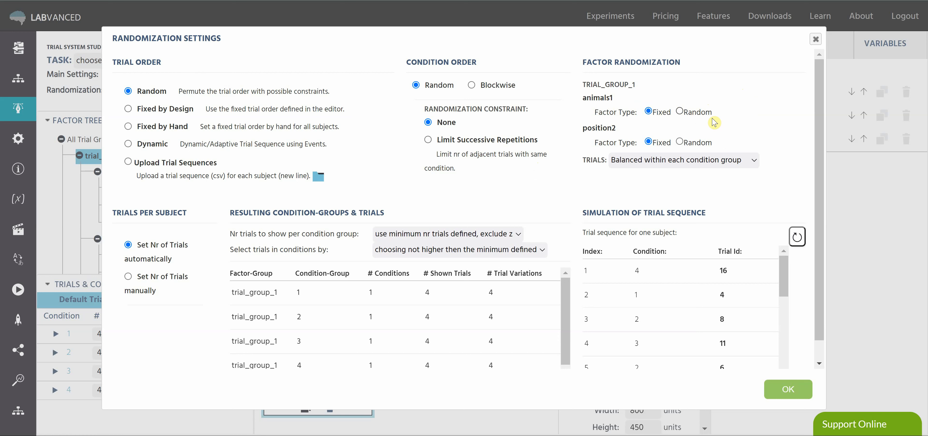
{"action": "mouse_move", "coordinate": [680, 123]}
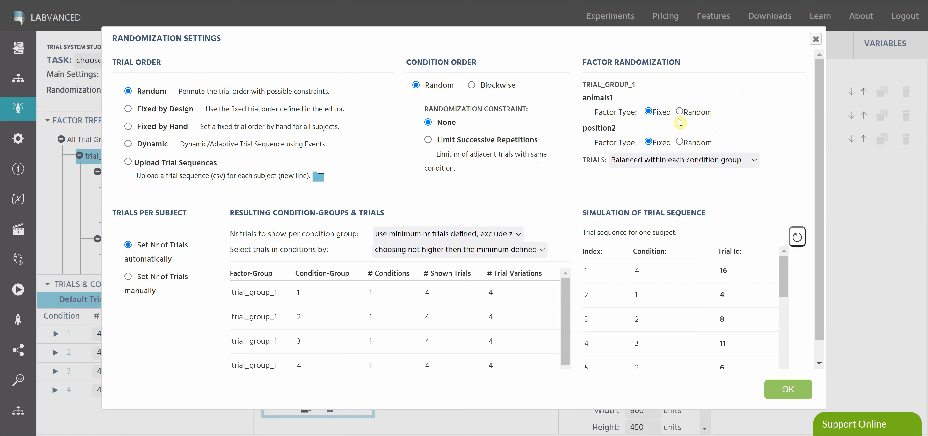
{"action": "mouse_move", "coordinate": [731, 119]}
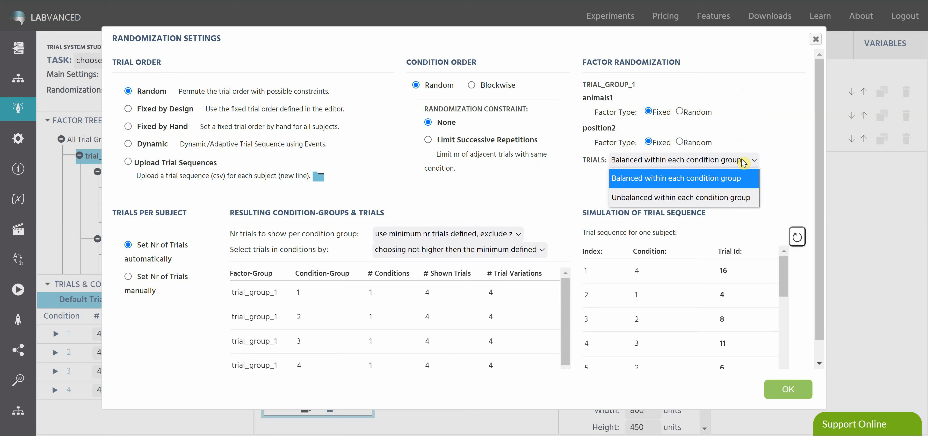
{"action": "mouse_move", "coordinate": [746, 181]}
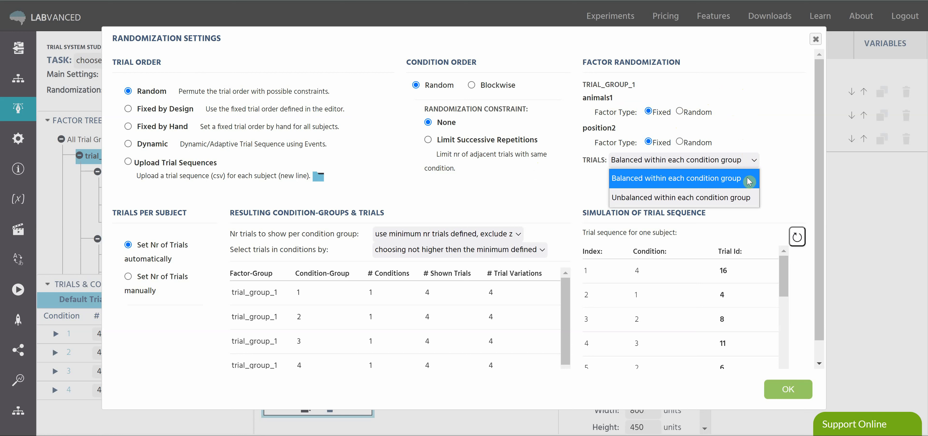
{"action": "left_click", "coordinate": [676, 178]}
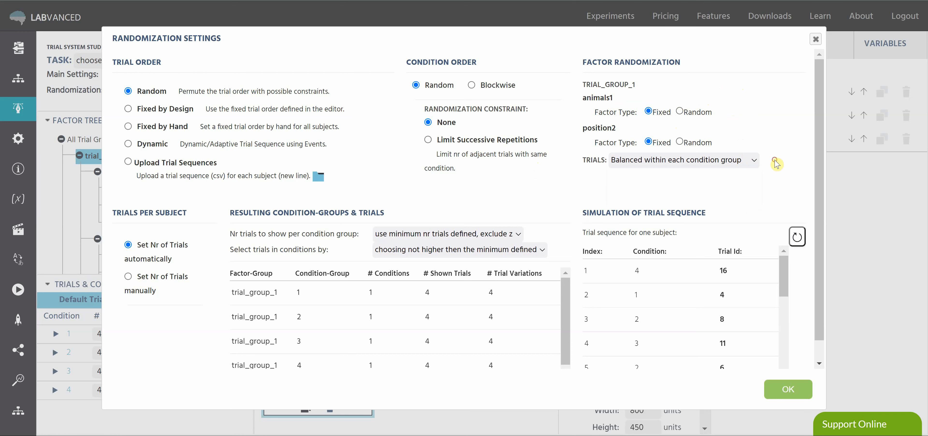
{"action": "left_click", "coordinate": [679, 111]}
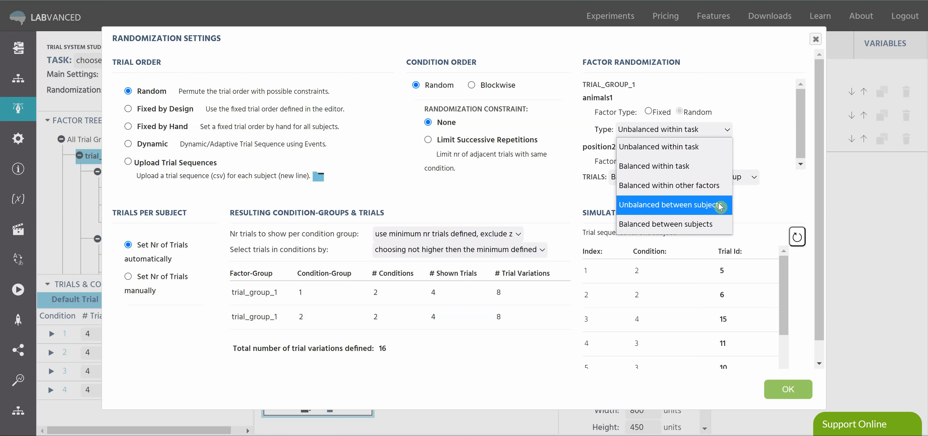
{"action": "mouse_move", "coordinate": [722, 194]}
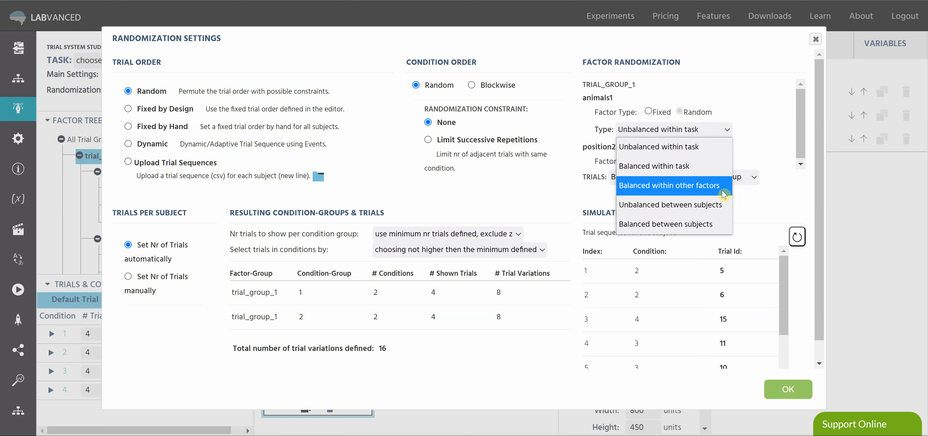
{"action": "mouse_move", "coordinate": [714, 189]}
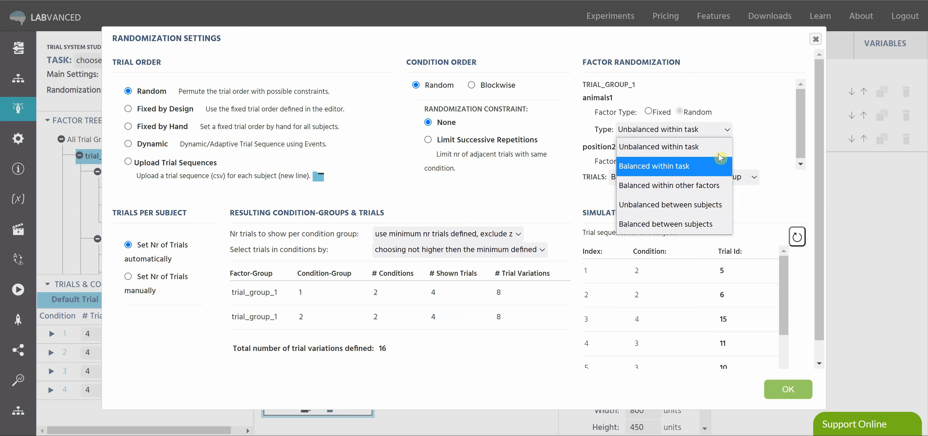
{"action": "mouse_move", "coordinate": [729, 162]}
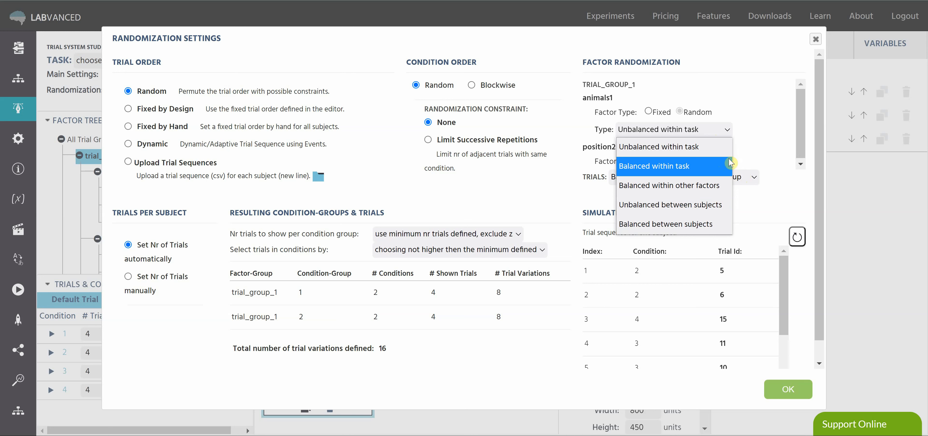
{"action": "left_click", "coordinate": [654, 166]}
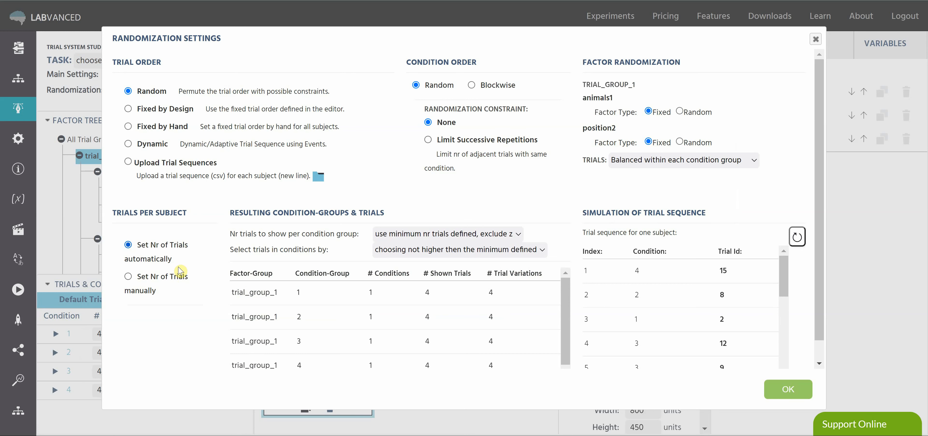
{"action": "mouse_move", "coordinate": [185, 267]}
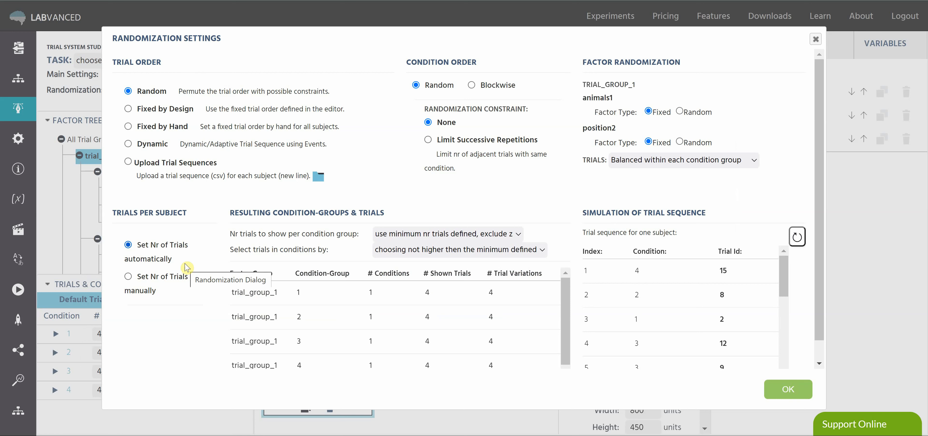
{"action": "mouse_move", "coordinate": [128, 279]}
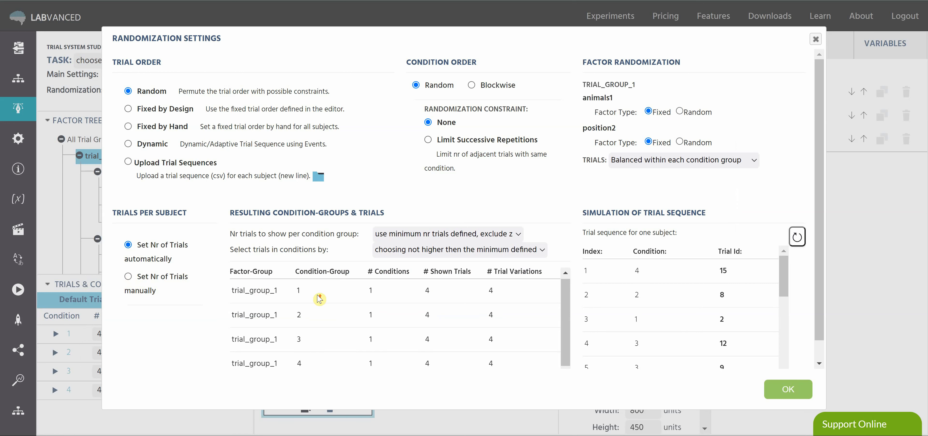
{"action": "left_click", "coordinate": [128, 277]}
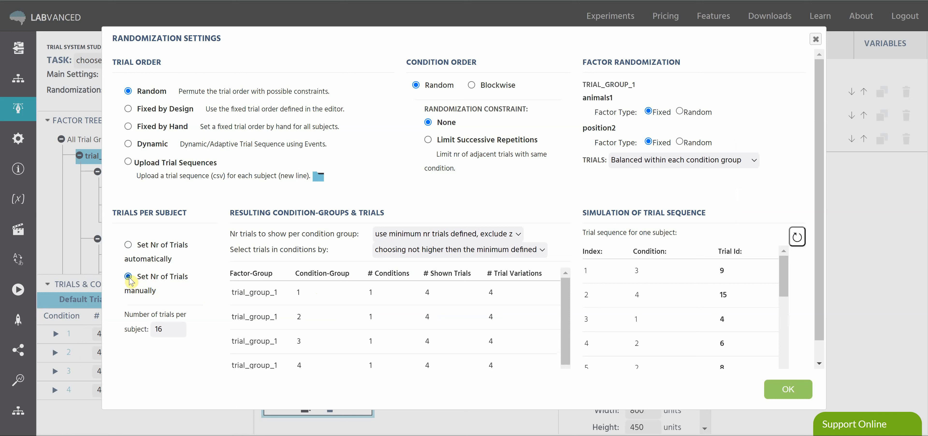
{"action": "left_click", "coordinate": [164, 329]}
{"action": "type", "text": "5"}
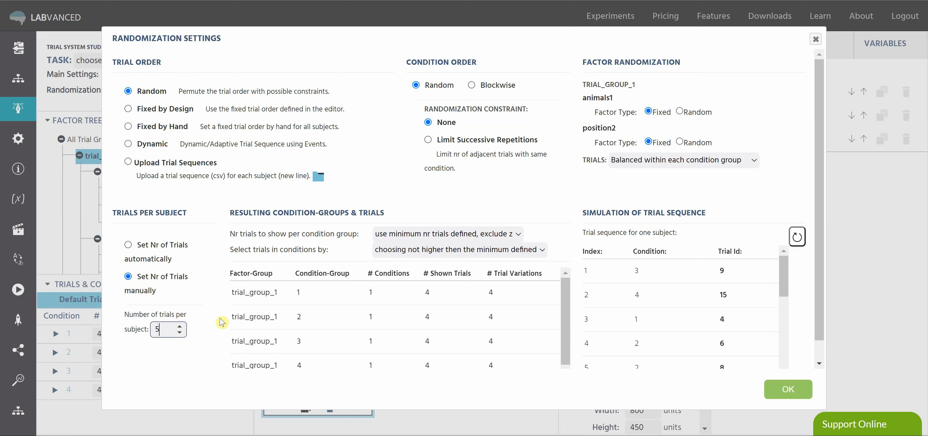
{"action": "left_click", "coordinate": [797, 236]}
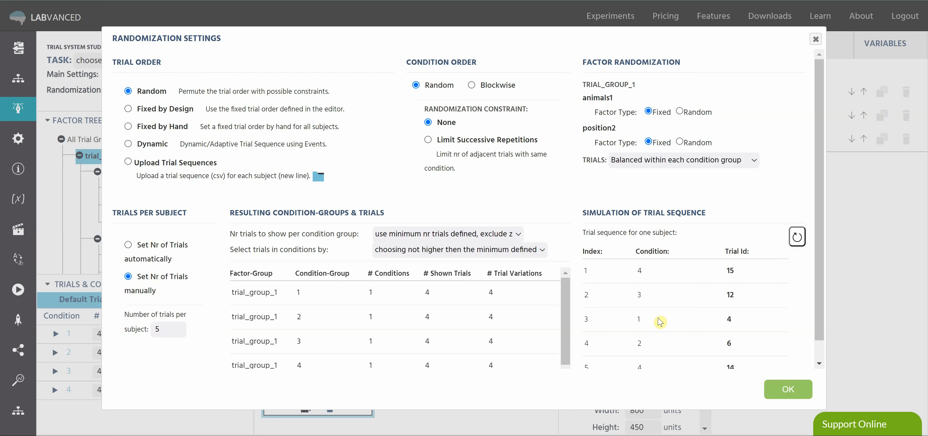
{"action": "left_click", "coordinate": [163, 329]}
{"action": "type", "text": "32"}
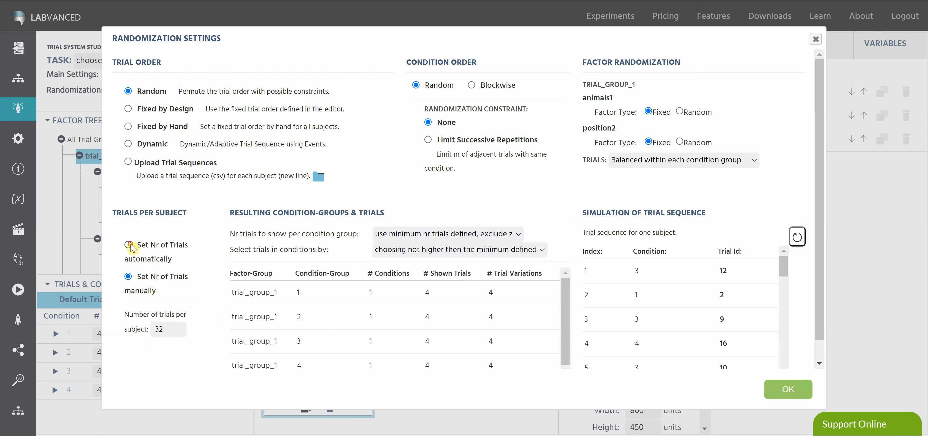
{"action": "left_click", "coordinate": [128, 244]}
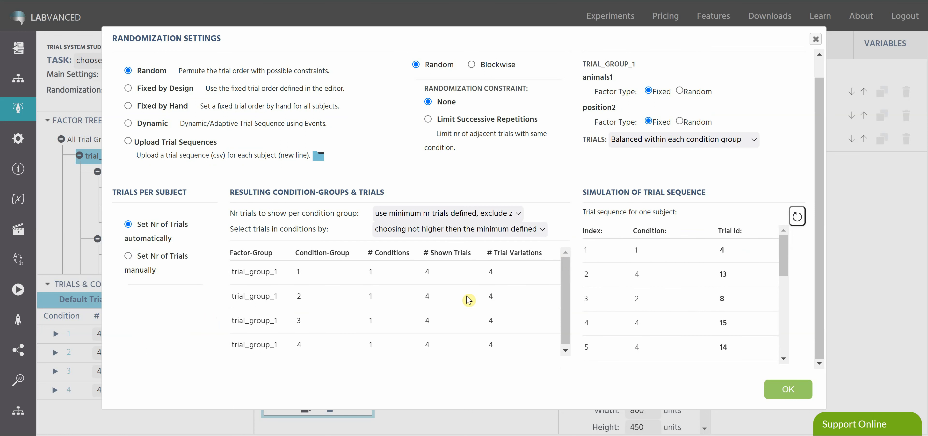
{"action": "mouse_move", "coordinate": [513, 298]}
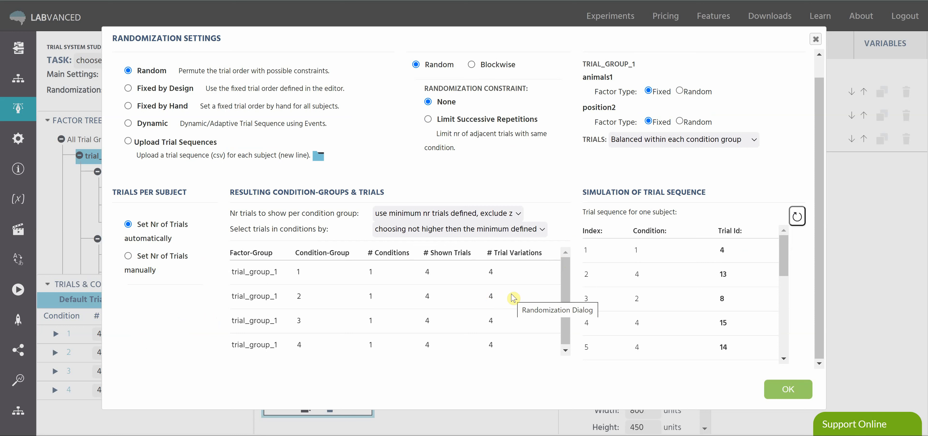
{"action": "mouse_move", "coordinate": [440, 297]}
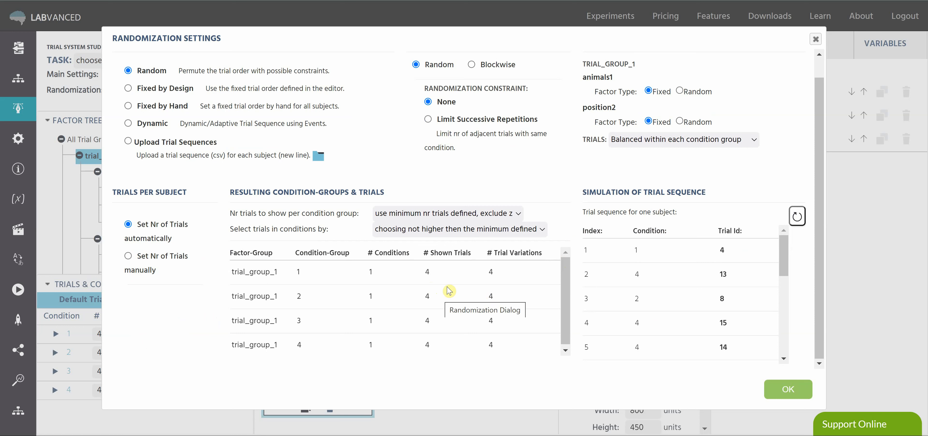
{"action": "mouse_move", "coordinate": [437, 296]}
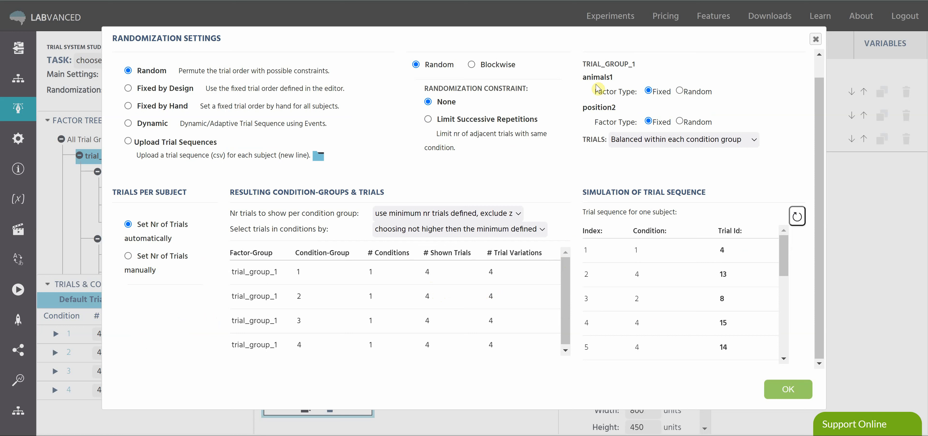
{"action": "mouse_move", "coordinate": [453, 287]}
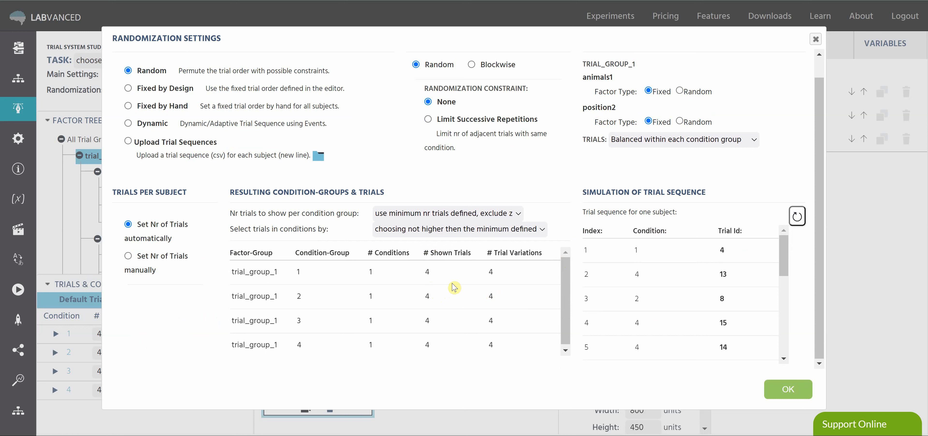
{"action": "mouse_move", "coordinate": [453, 289]}
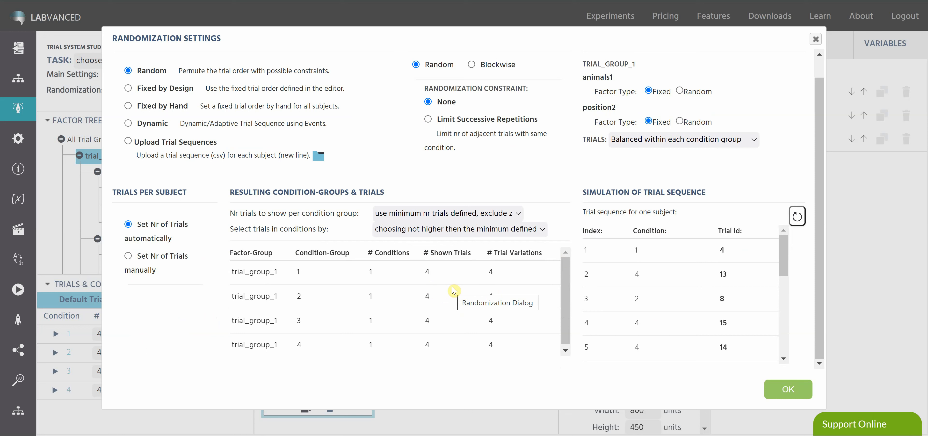
{"action": "mouse_move", "coordinate": [559, 296]}
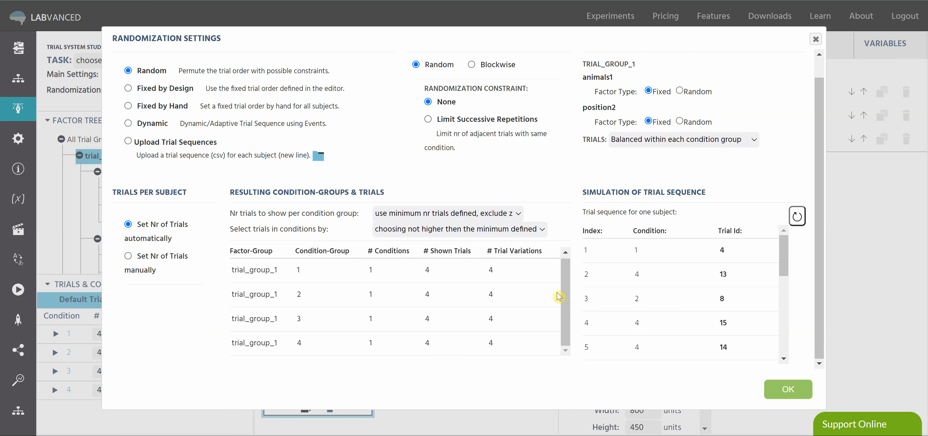
{"action": "mouse_move", "coordinate": [336, 356]}
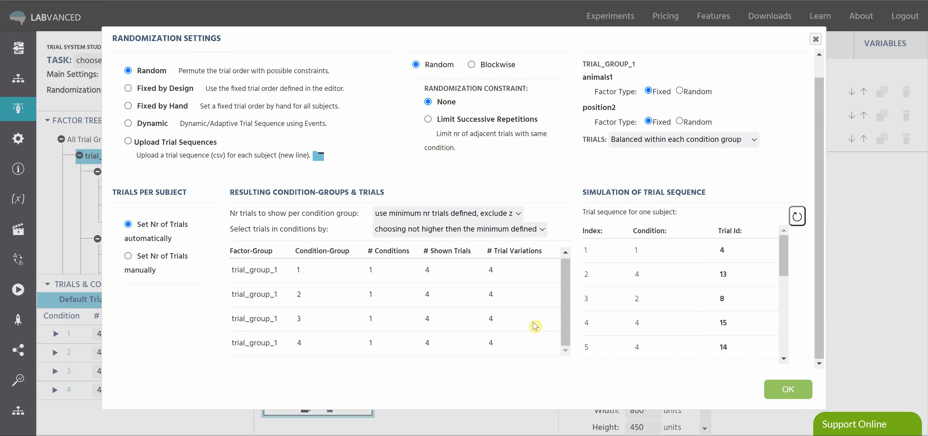
{"action": "mouse_move", "coordinate": [699, 282]}
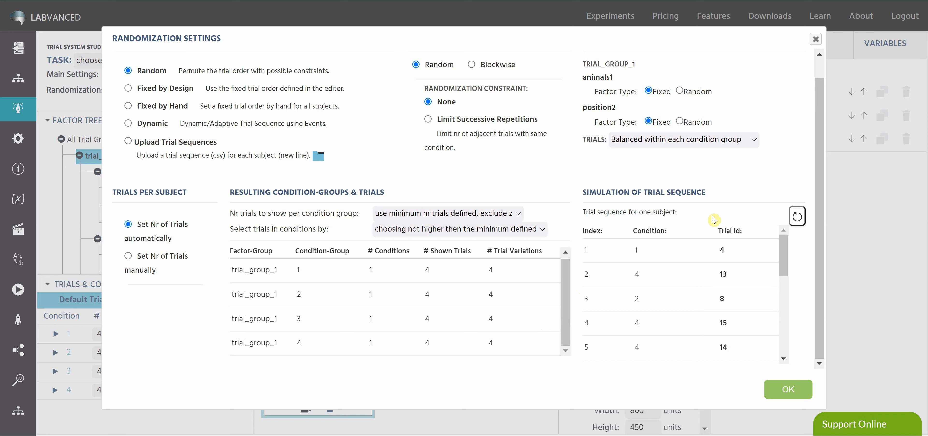
Regenerate the simulated trial sequence several times to compare the random orderings.
{"action": "left_click", "coordinate": [797, 215]}
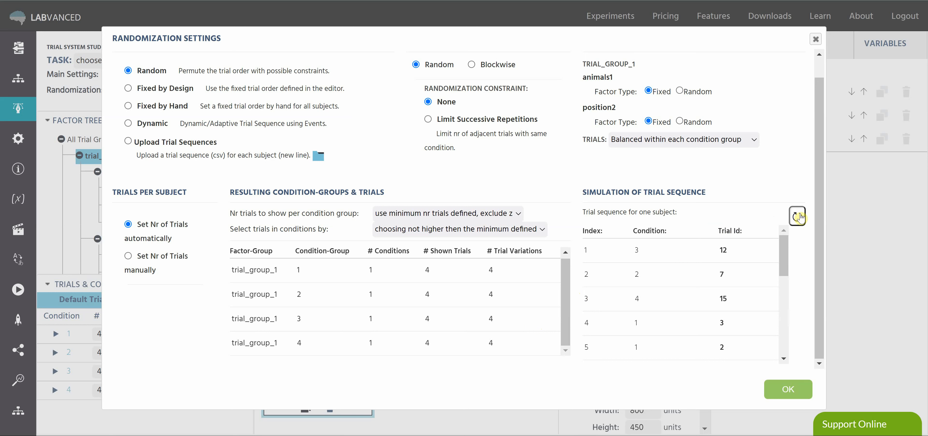
{"action": "left_click", "coordinate": [797, 216]}
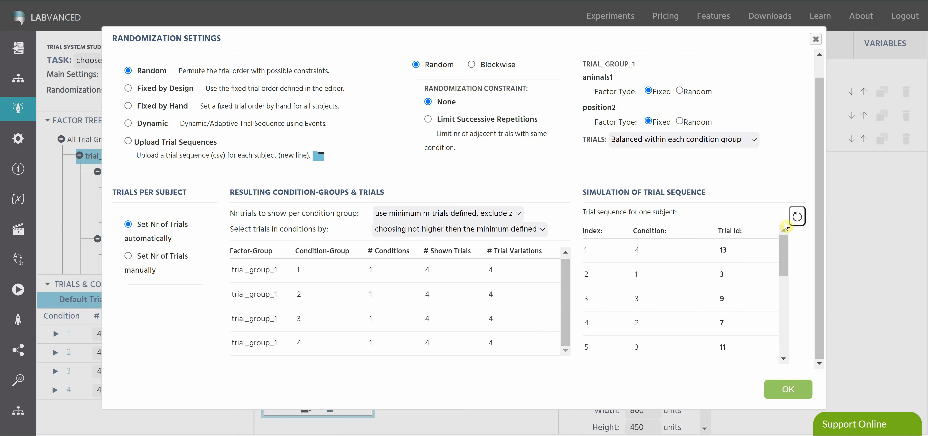
{"action": "left_click", "coordinate": [797, 216]}
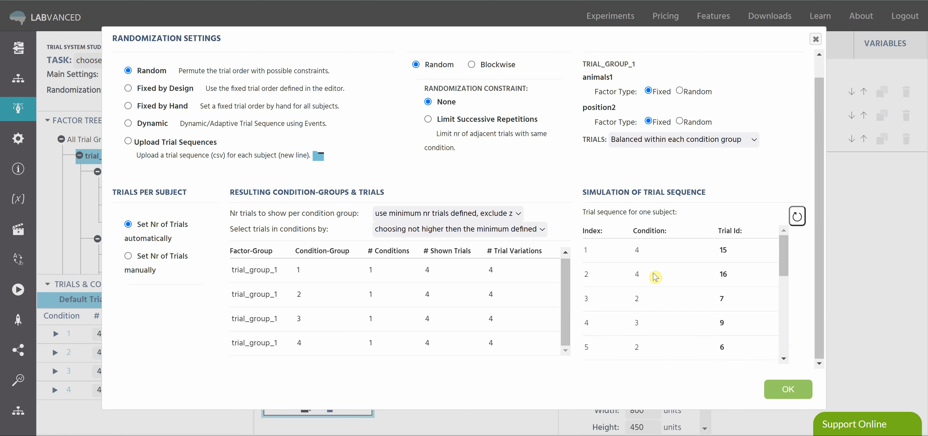
{"action": "mouse_move", "coordinate": [635, 247]}
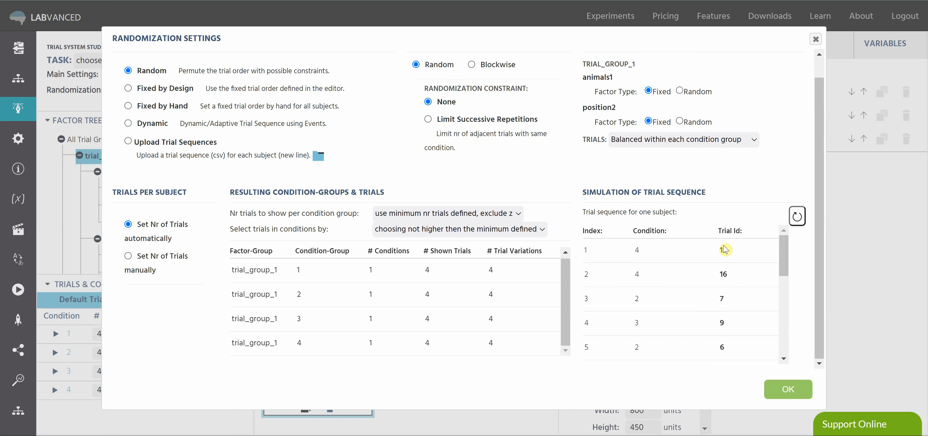
{"action": "left_click", "coordinate": [796, 216]}
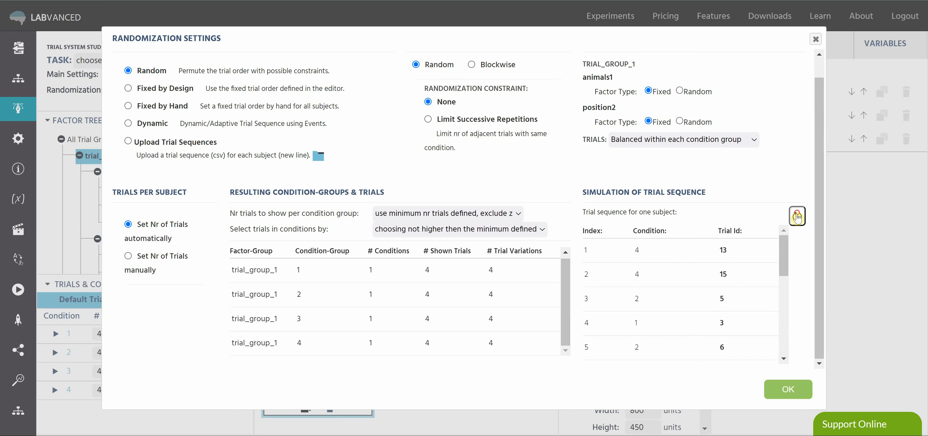
{"action": "left_click", "coordinate": [797, 216]}
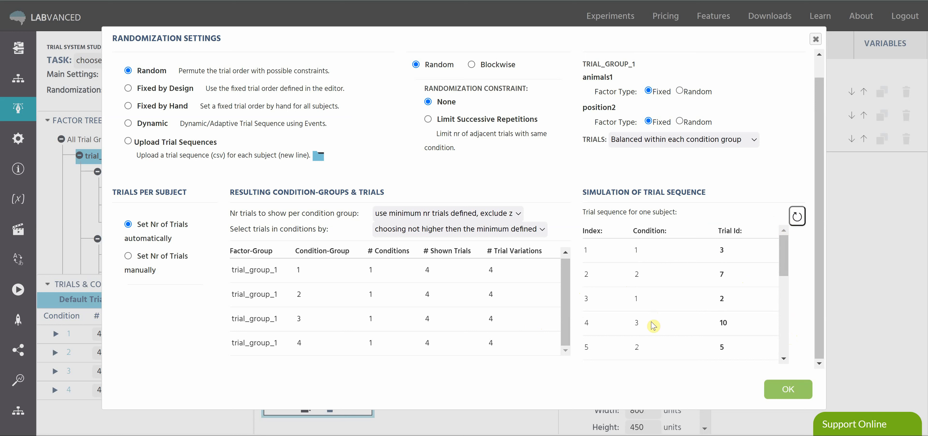
{"action": "scroll", "scroll_direction": "down", "scroll_amount": 3}
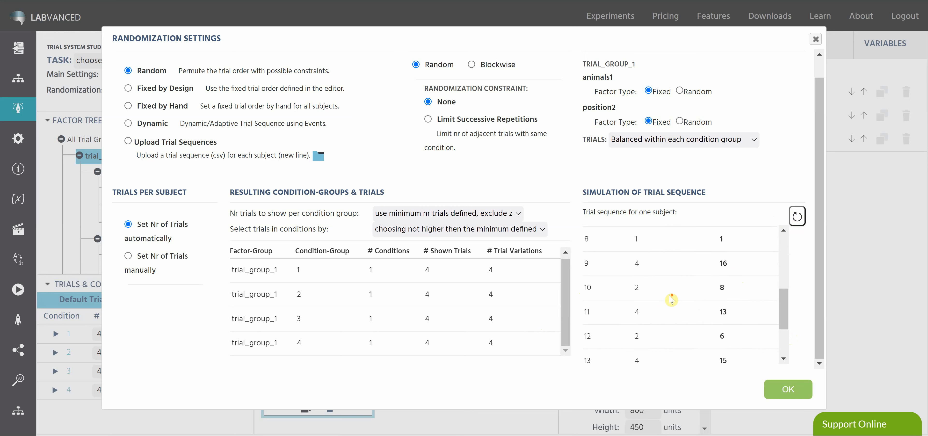
{"action": "left_click", "coordinate": [797, 216]}
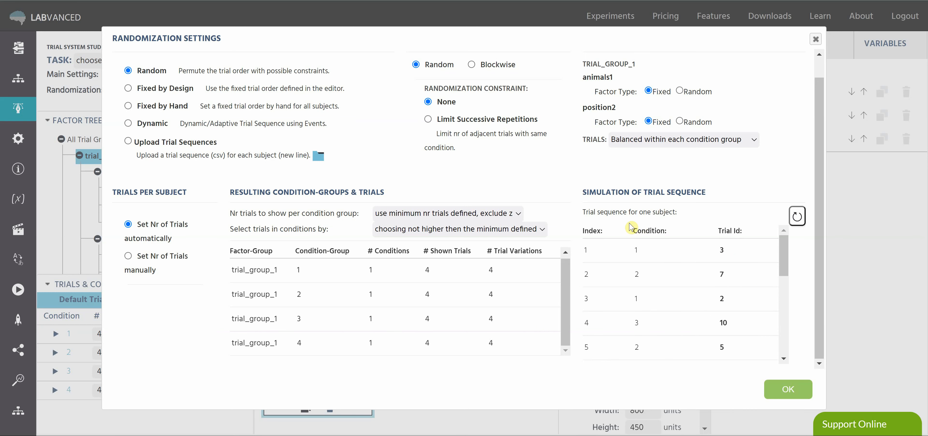
Try Fixed by Design, revert to Random trial order, and close the randomization settings.
{"action": "left_click", "coordinate": [128, 88]}
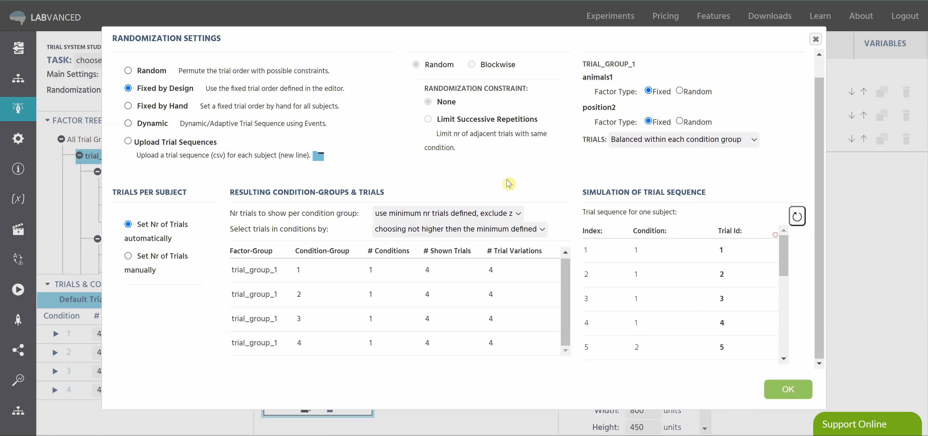
{"action": "left_click", "coordinate": [128, 70]}
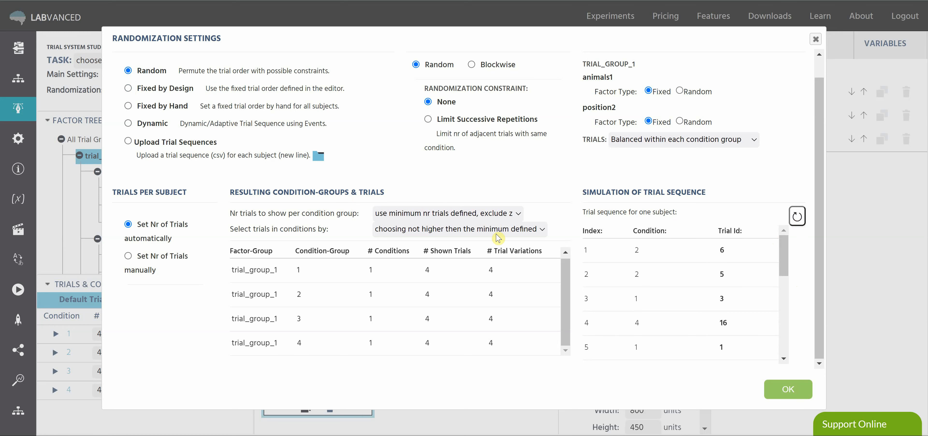
{"action": "left_click", "coordinate": [787, 389]}
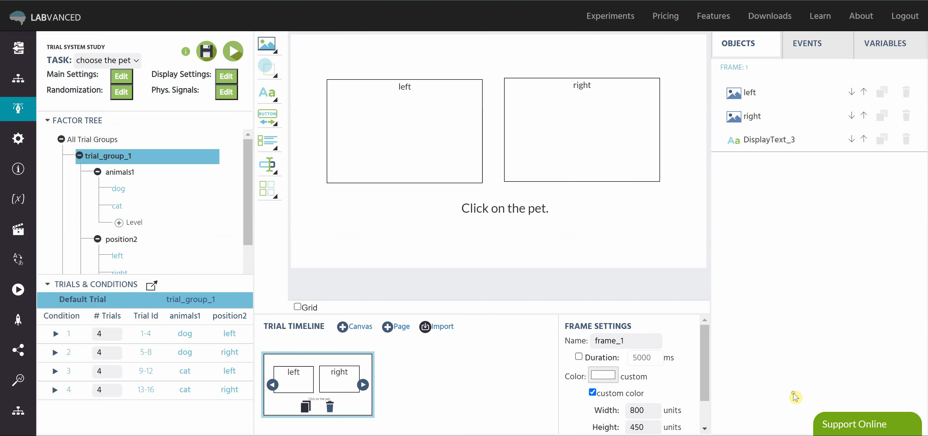
{"action": "mouse_move", "coordinate": [133, 104]}
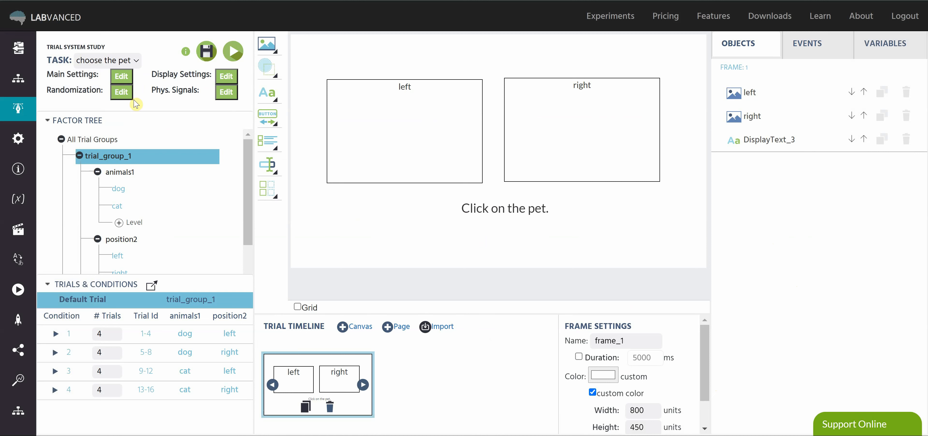
{"action": "mouse_move", "coordinate": [163, 118]}
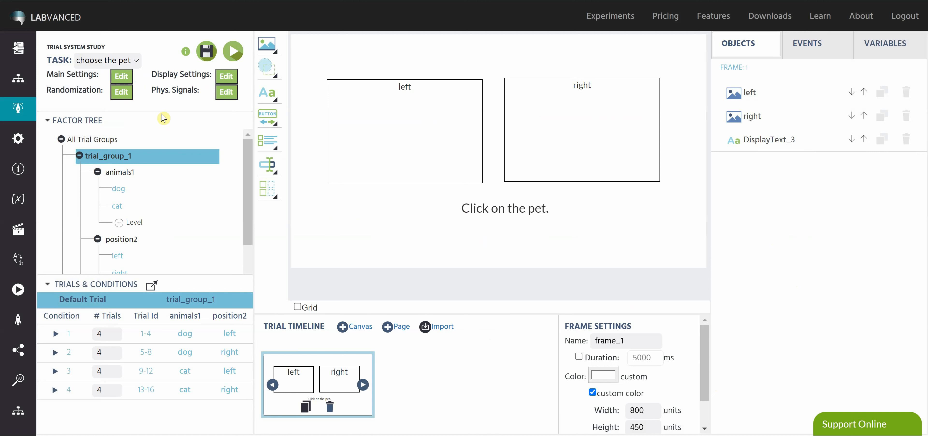
{"action": "mouse_move", "coordinate": [185, 238]}
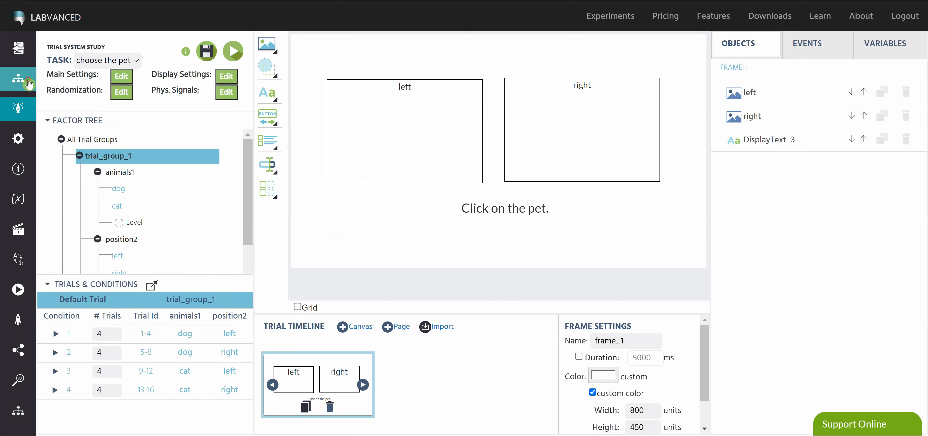
Show the Study Design overview with its blocks, three sessions and three groups.
{"action": "left_click", "coordinate": [18, 78]}
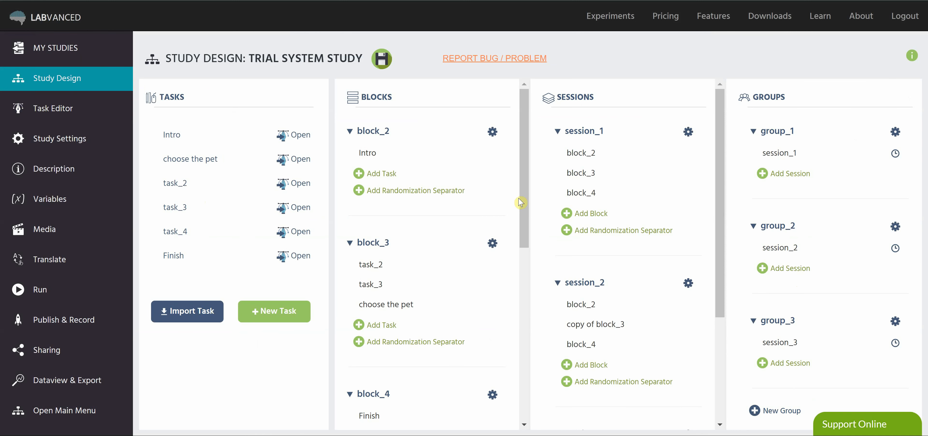
{"action": "mouse_move", "coordinate": [622, 185]}
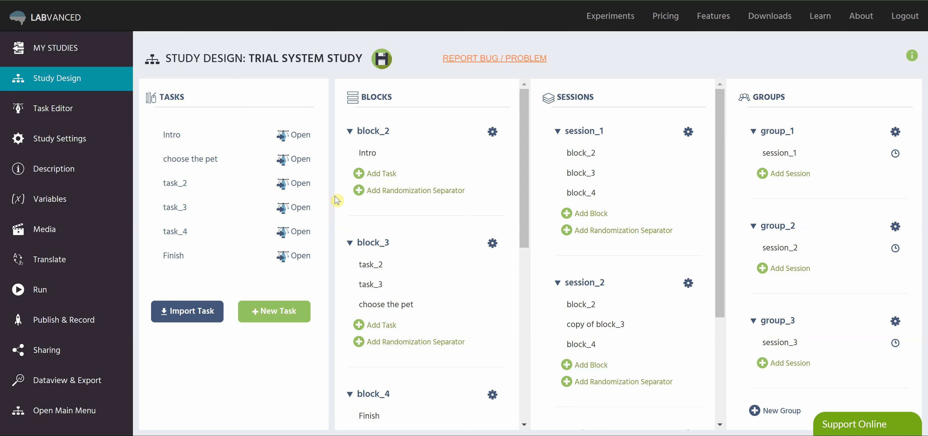
{"action": "mouse_move", "coordinate": [546, 264]}
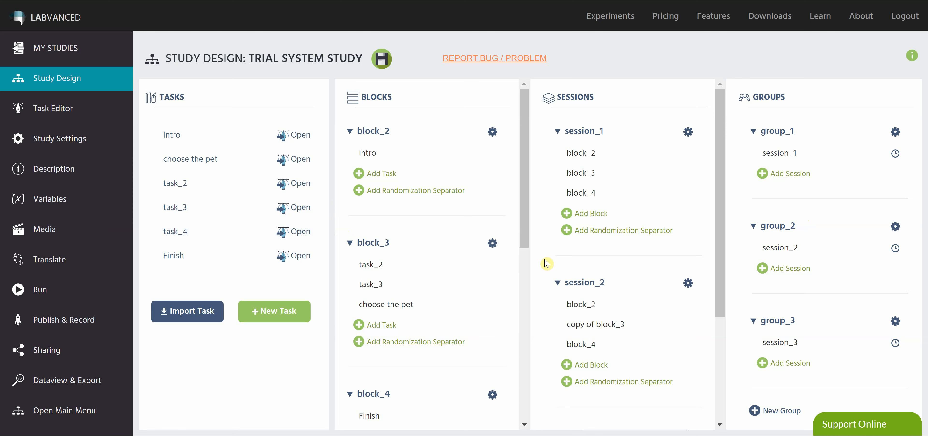